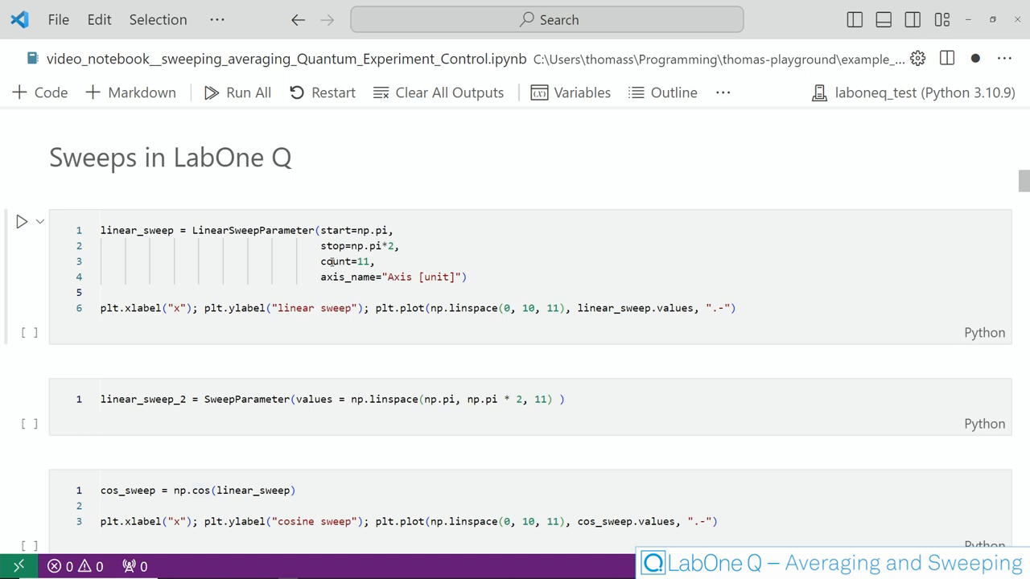
- Run the linear_sweep cell and view its plot of eleven values from pi to 2pi
click(466, 277)
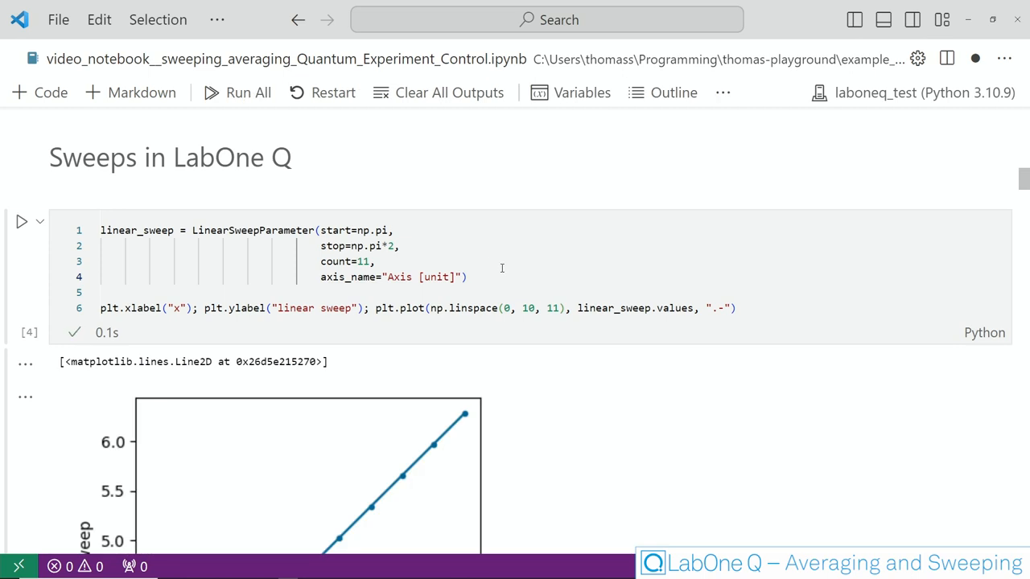
scroll(down, 3)
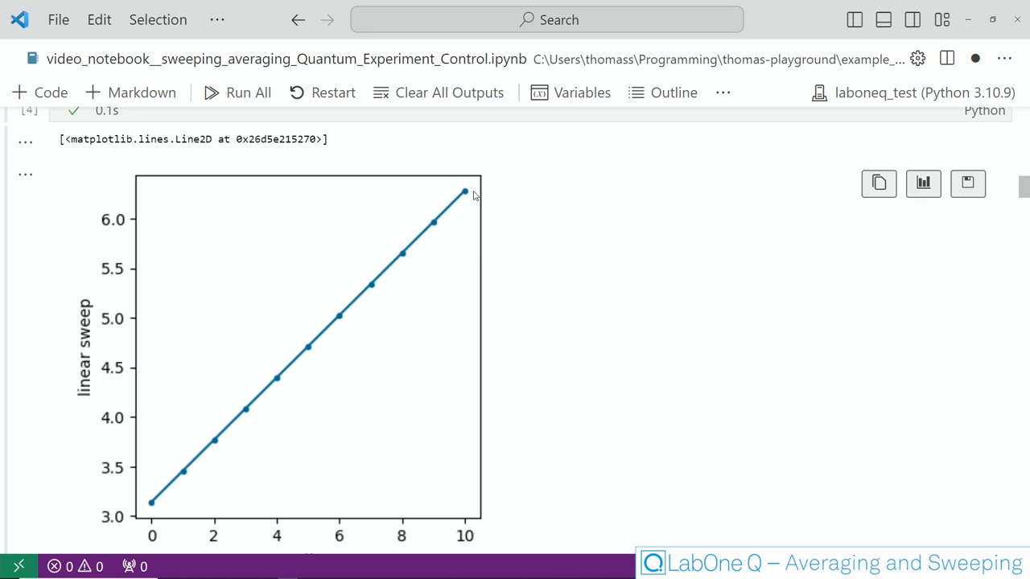
scroll(down, 3)
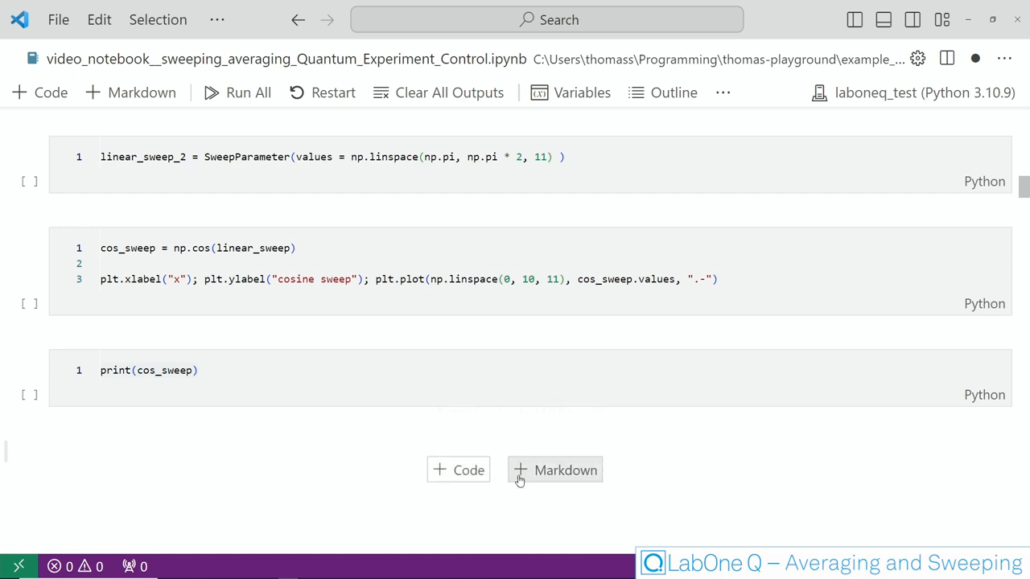
mouse_move(610, 455)
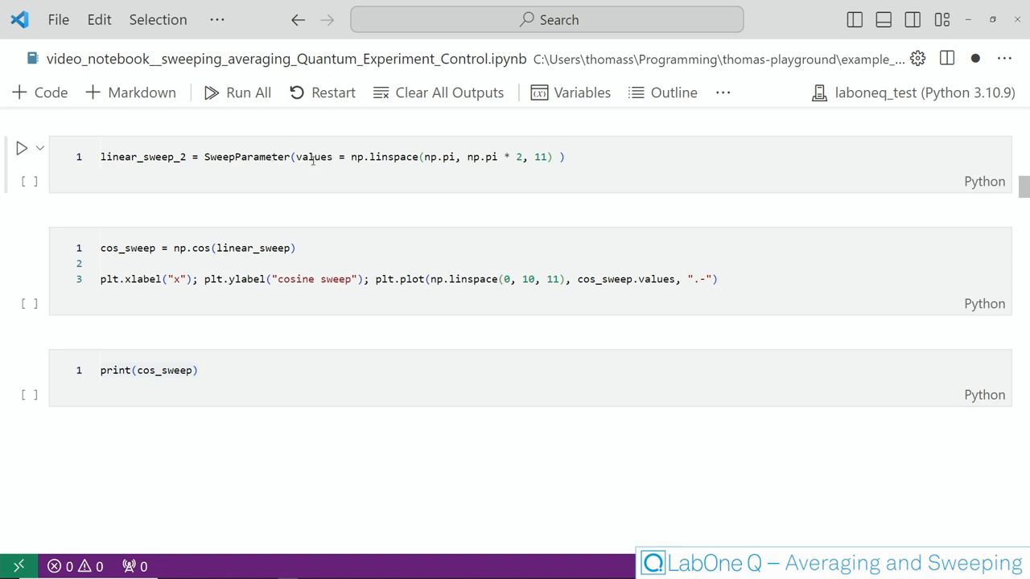
- Place the cursor in the linear_sweep_2 cell defining eleven linspace values
click(357, 157)
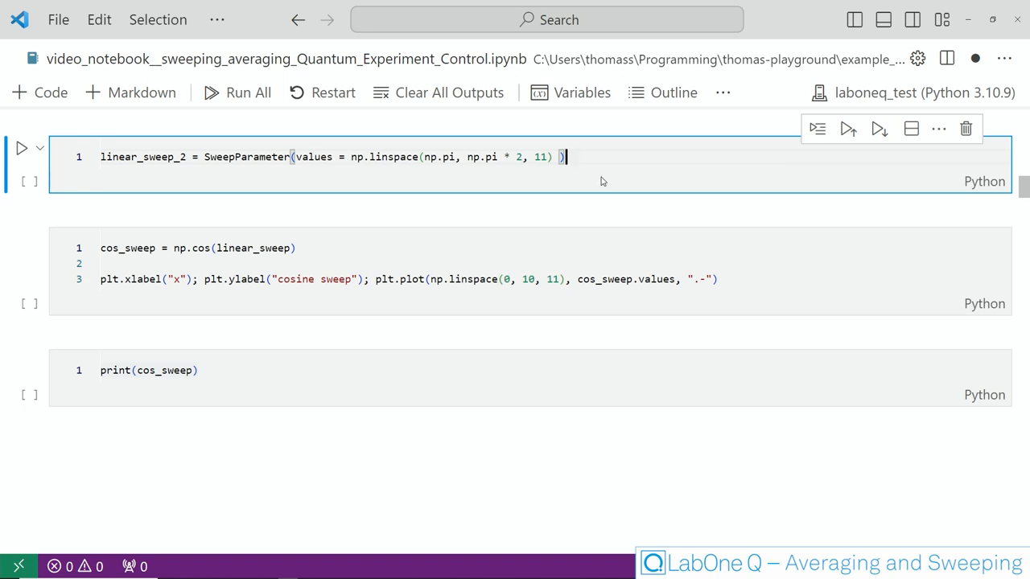
mouse_move(595, 178)
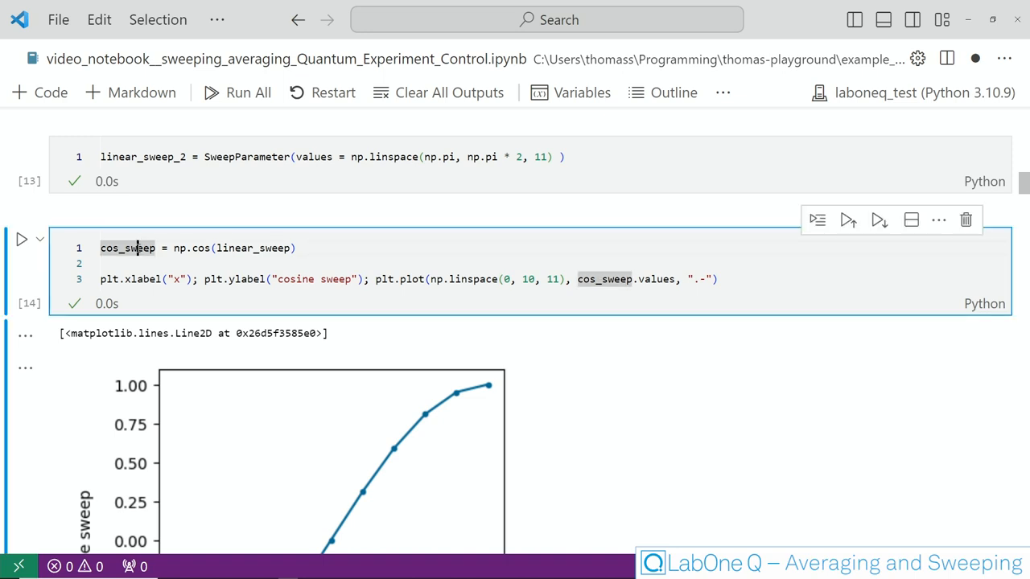
- Scroll to the cosine sweep plot rising from -1 to 1
scroll(down, 3)
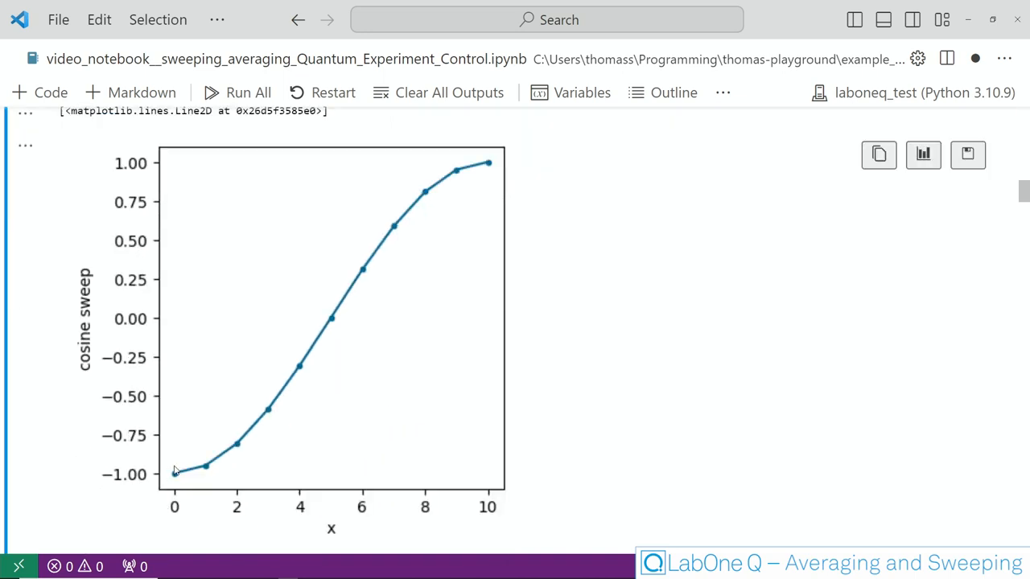
mouse_move(486, 176)
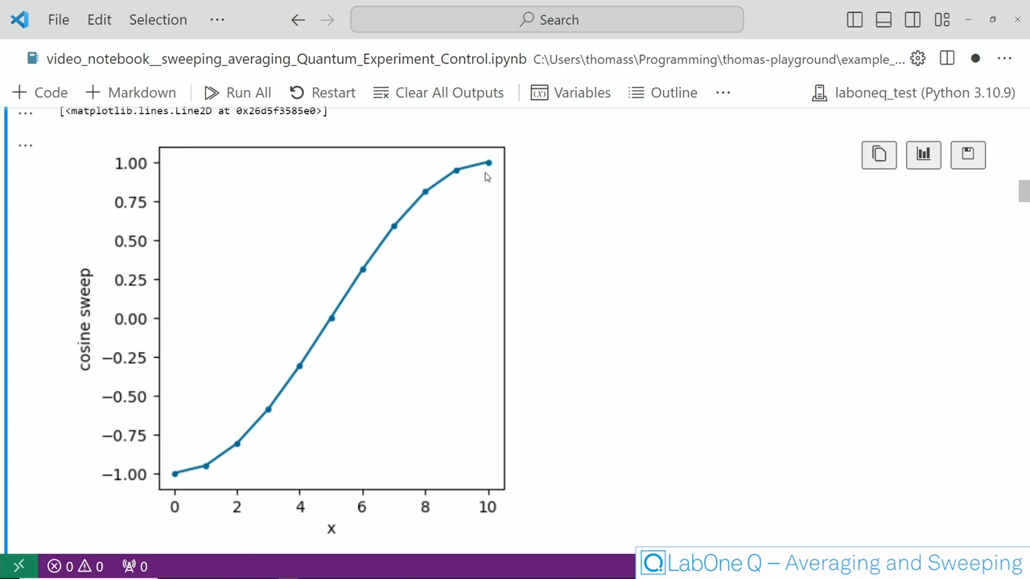
scroll(down, 3)
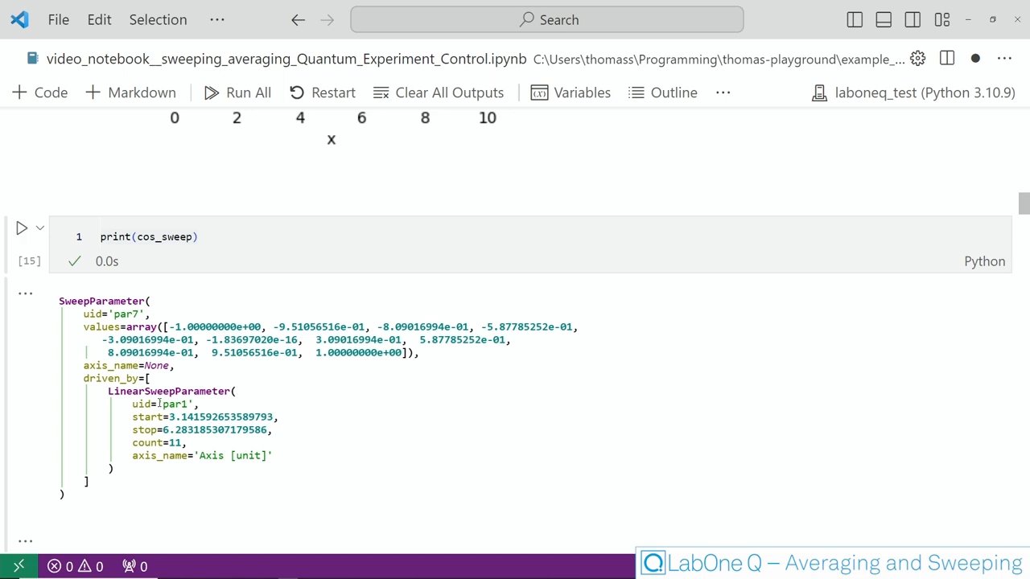
mouse_move(157, 403)
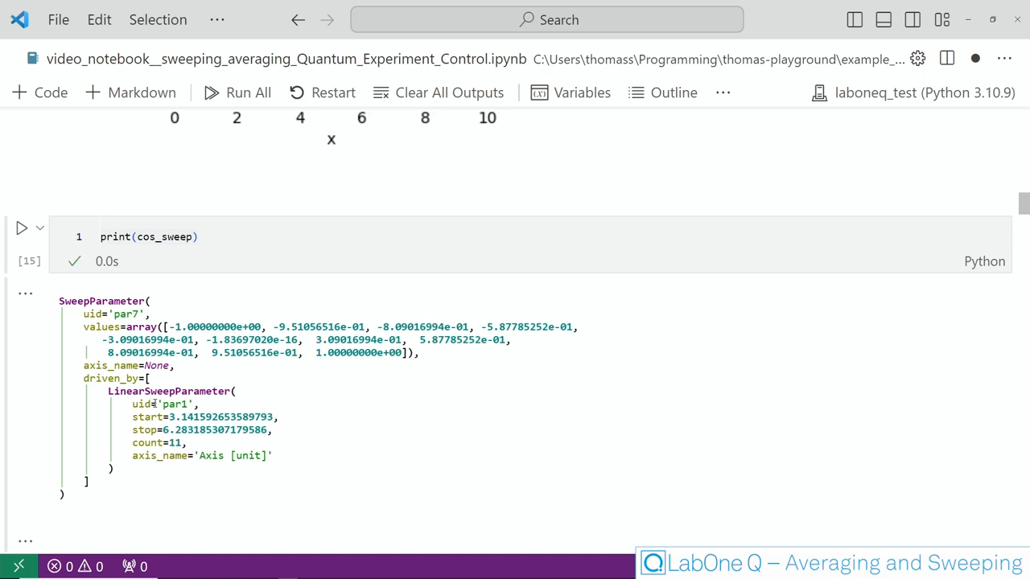
- Scroll to the Sweeps in Experiments section with the pulse definitions
scroll(up, 3)
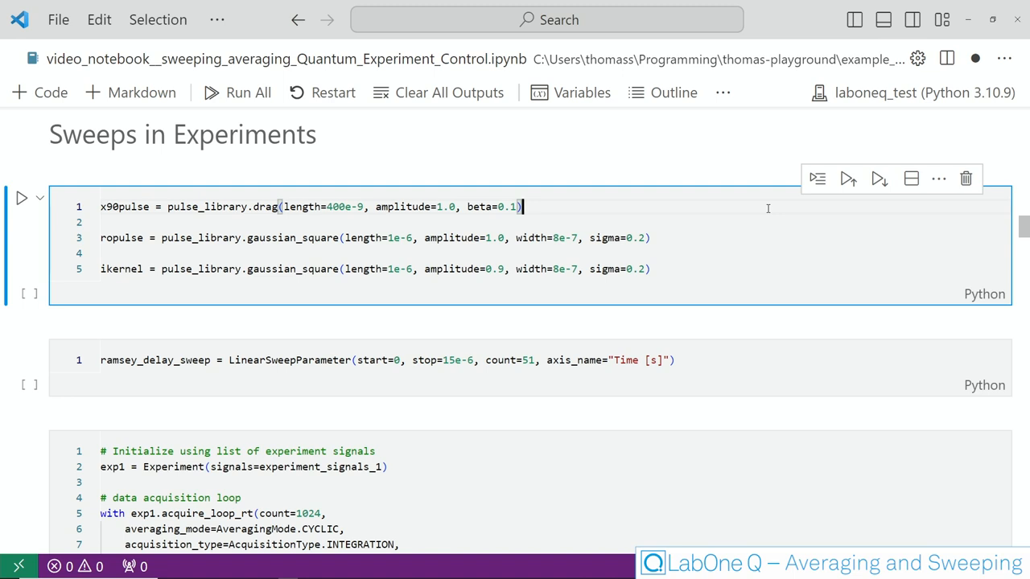
- Run the x90, readout and kernel pulse cell and scroll through the exp1 Ramsey code
click(21, 198)
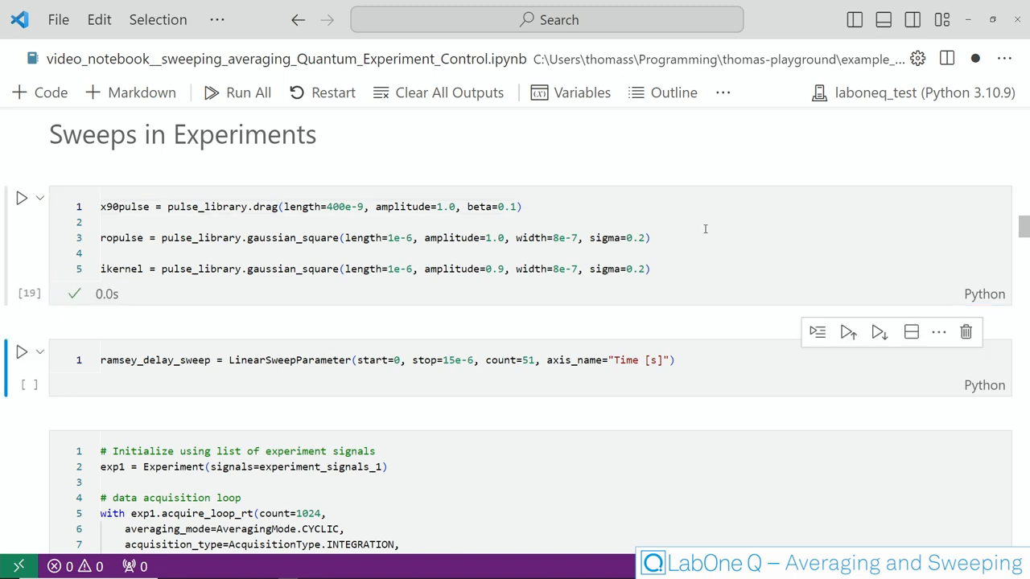
mouse_move(615, 279)
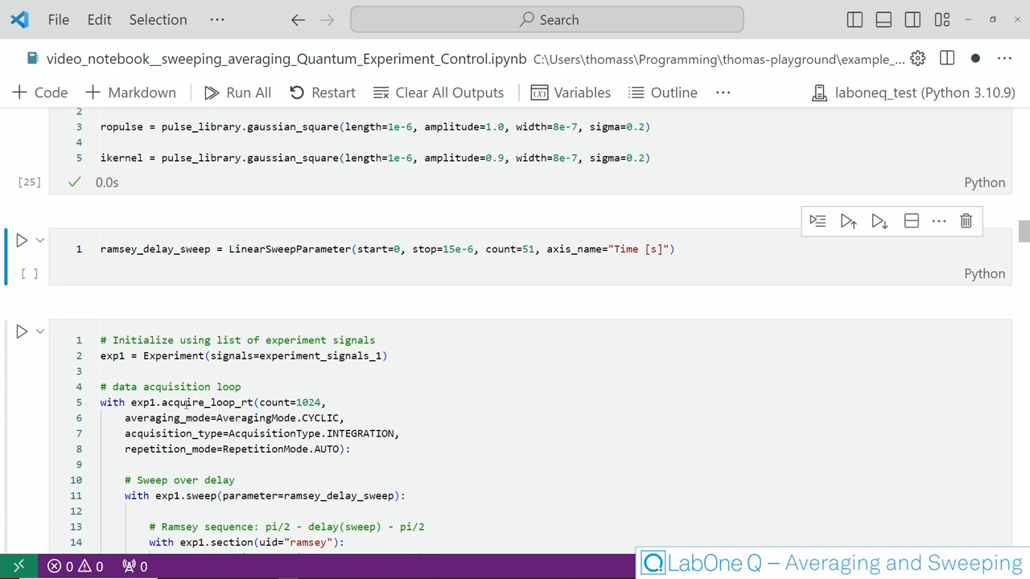
scroll(down, 3)
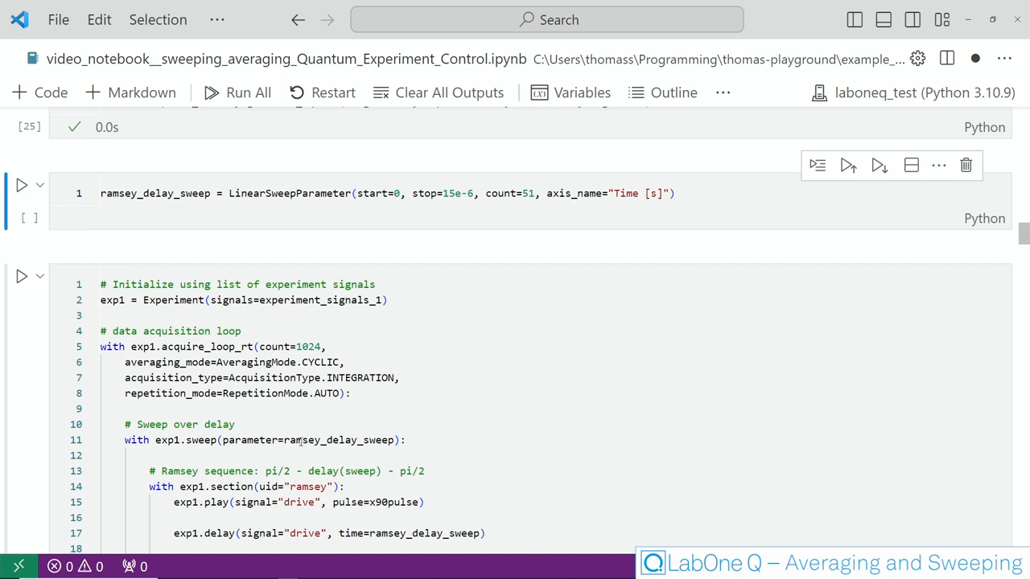
scroll(down, 3)
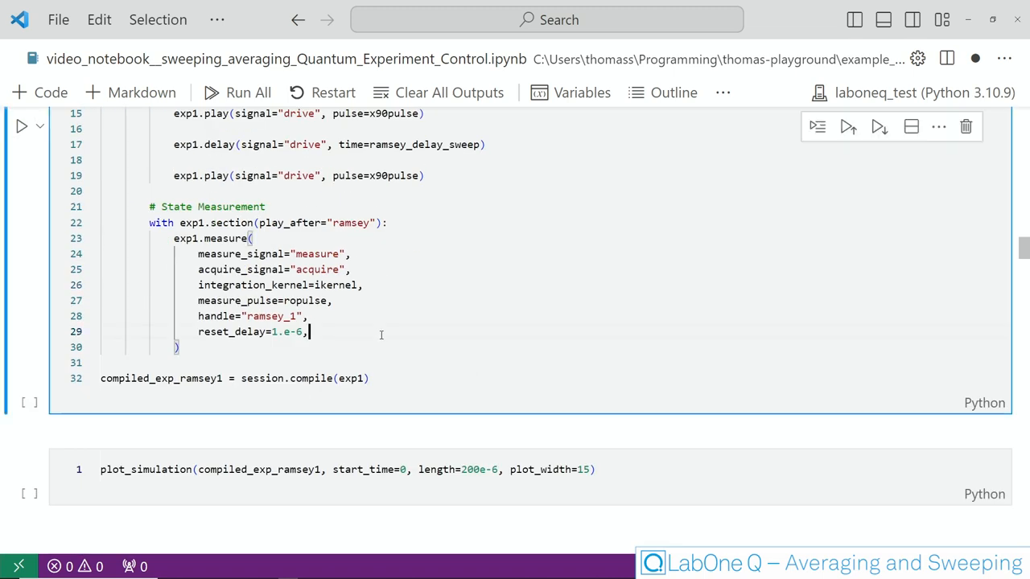
- Compile exp1 and view its simulated drive, measure and acquire plots
click(22, 126)
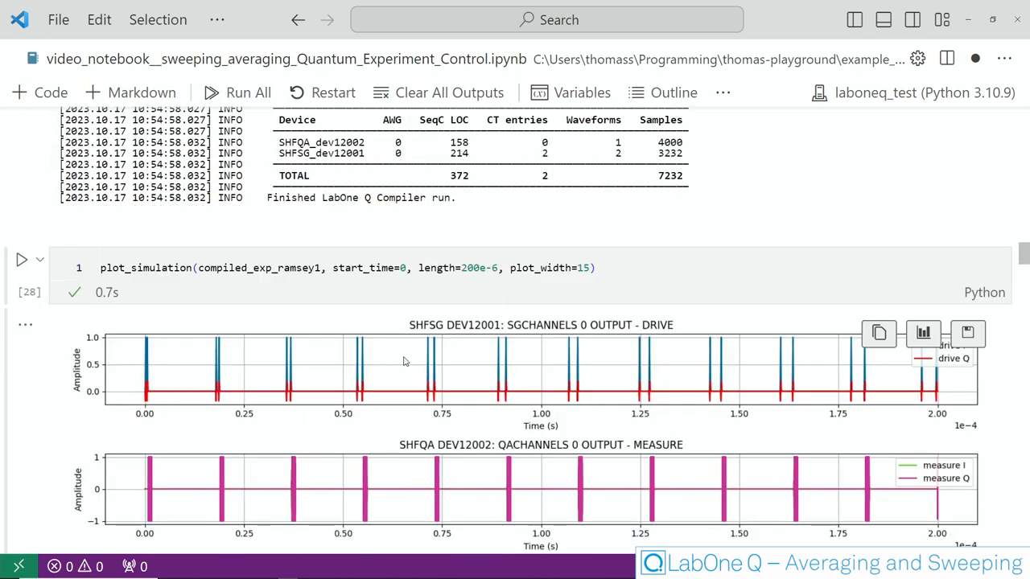
scroll(down, 3)
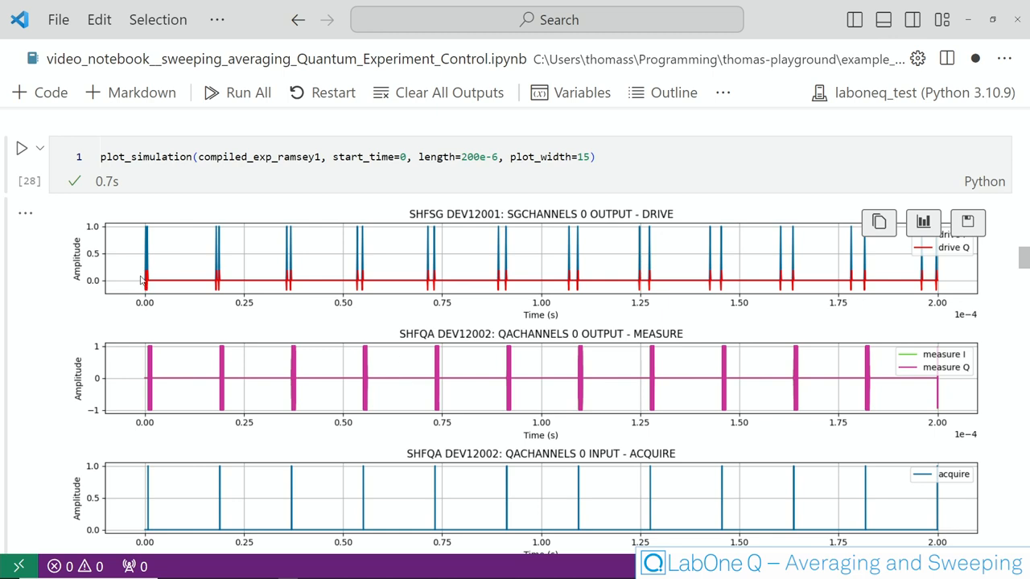
mouse_move(298, 289)
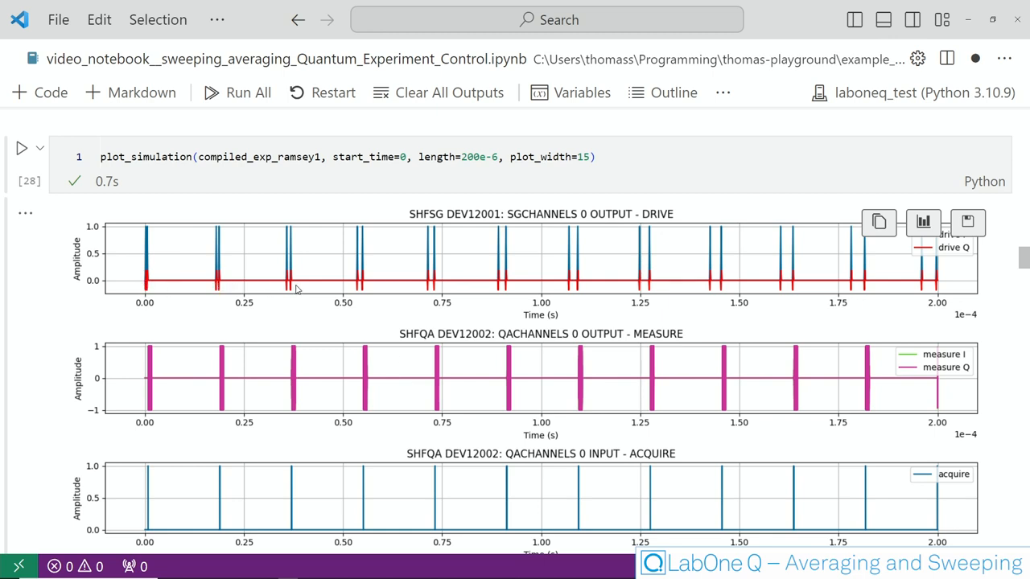
mouse_move(441, 288)
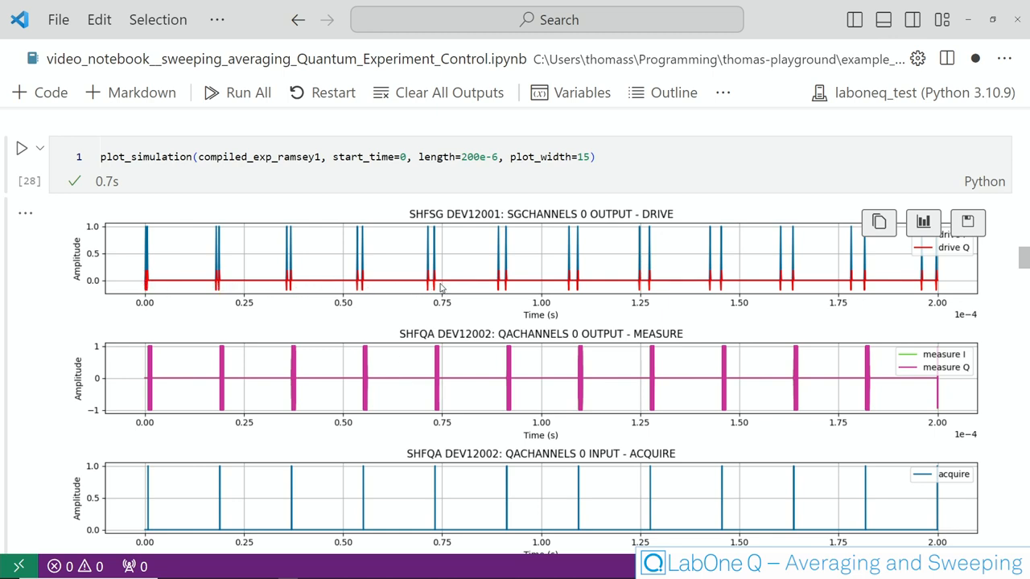
mouse_move(201, 401)
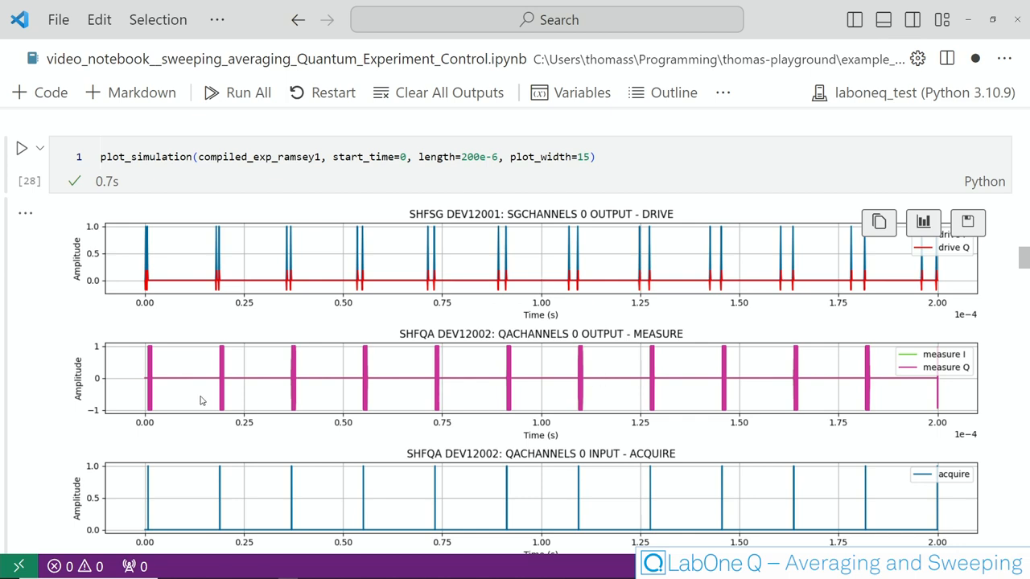
mouse_move(153, 379)
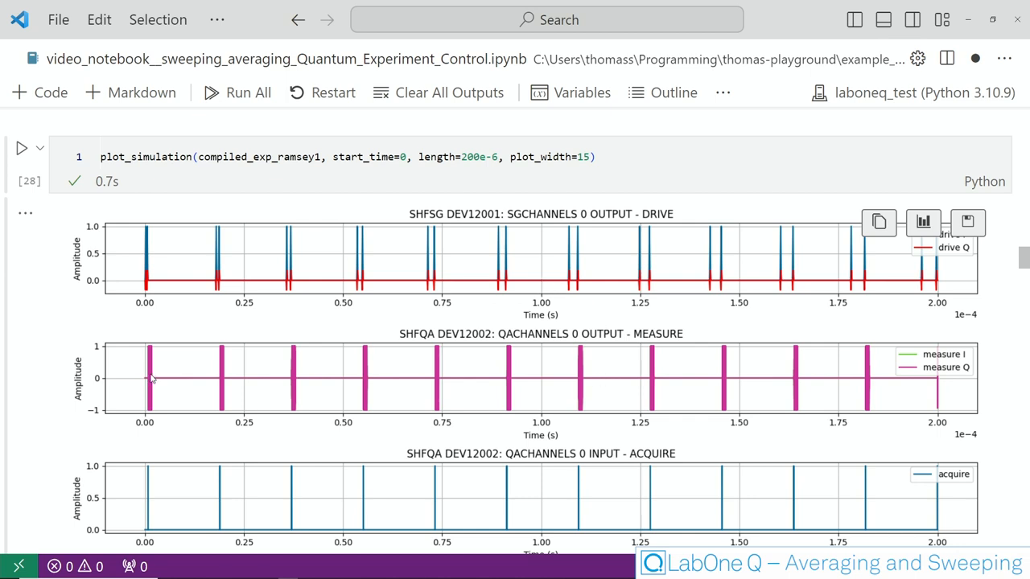
scroll(down, 3)
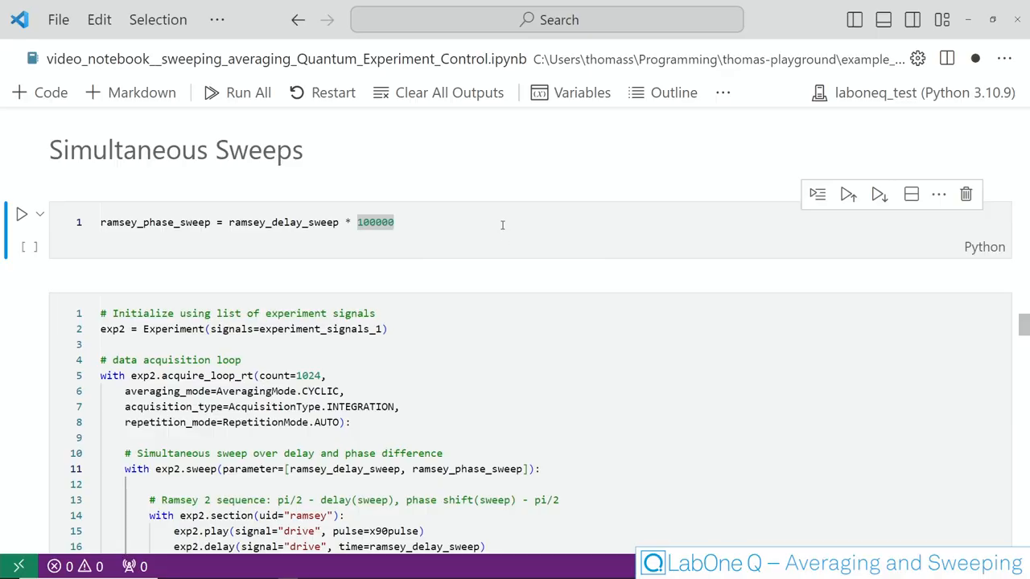
- Run the ramsey_phase_sweep definition and scroll to the exp2 compile and simulation cells
click(504, 231)
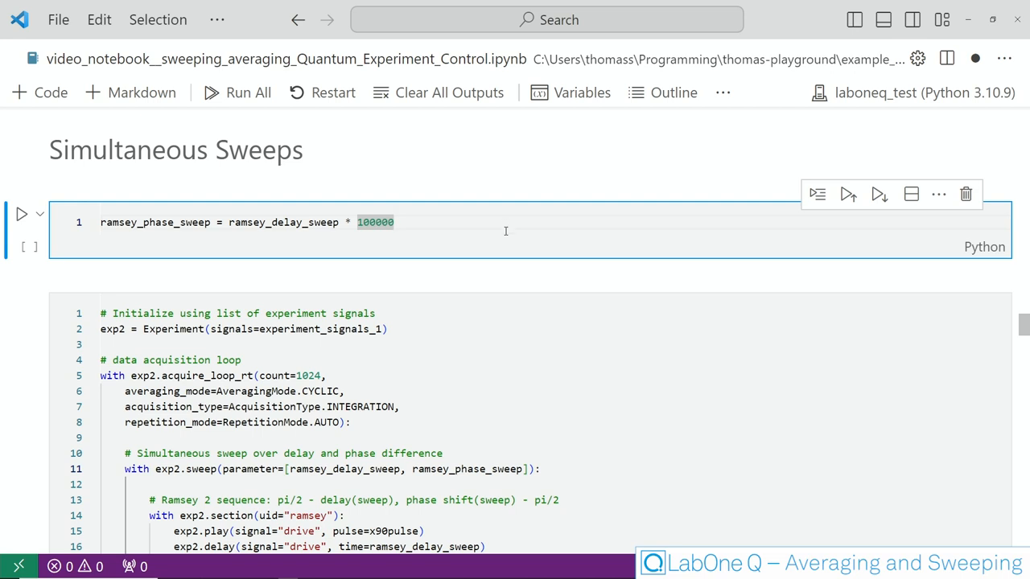
mouse_move(508, 228)
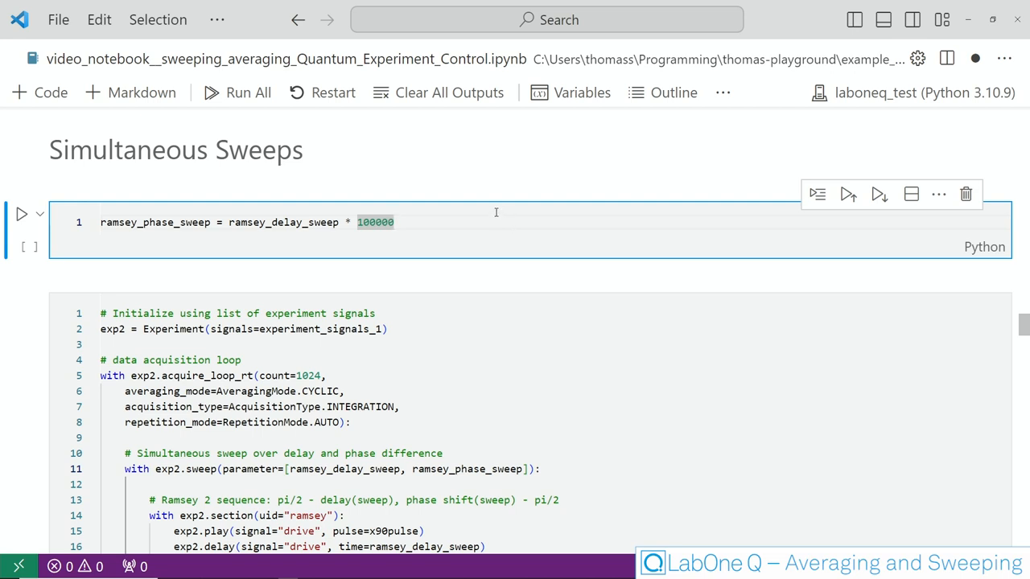
scroll(down, 3)
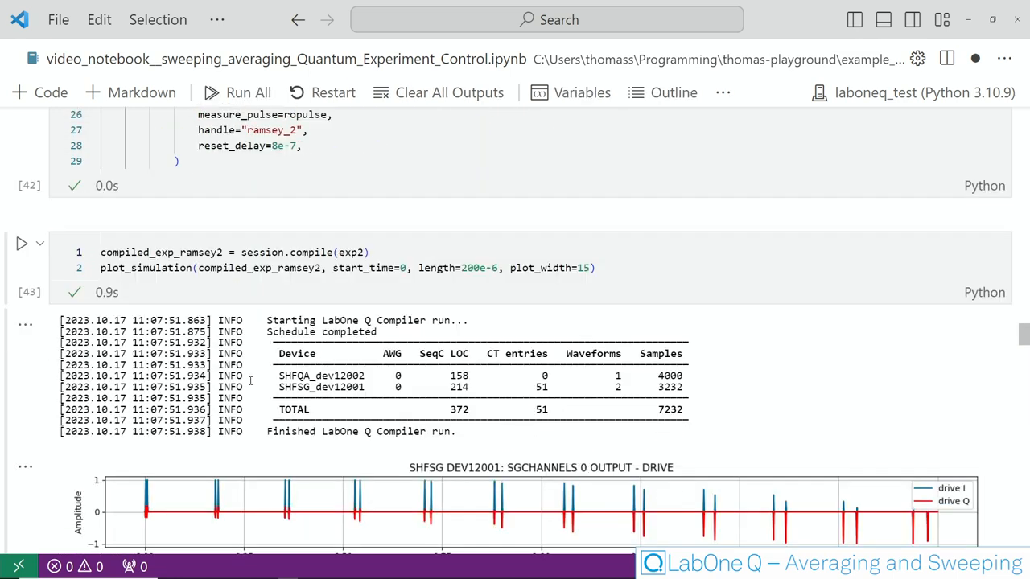
scroll(down, 3)
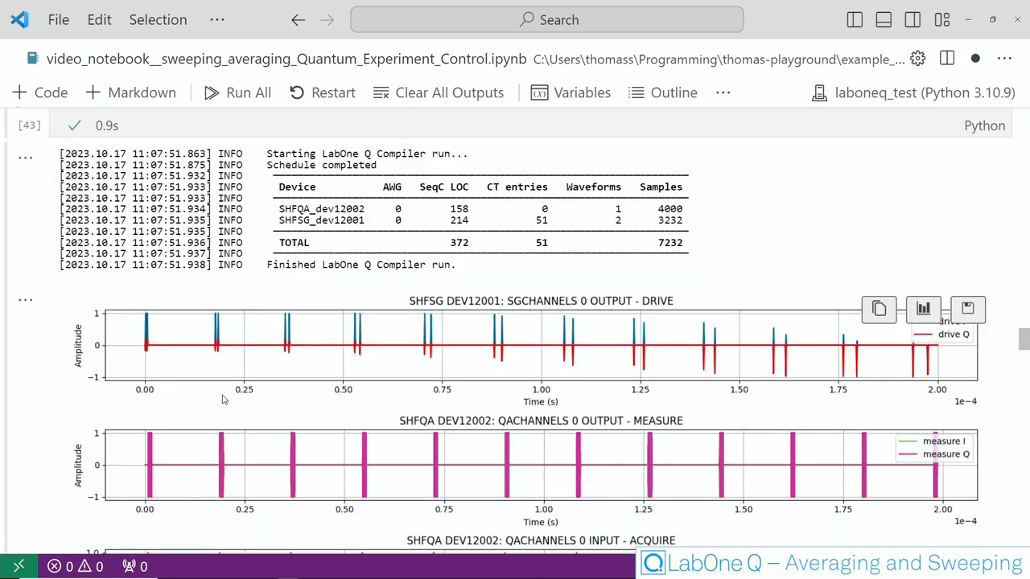
scroll(down, 3)
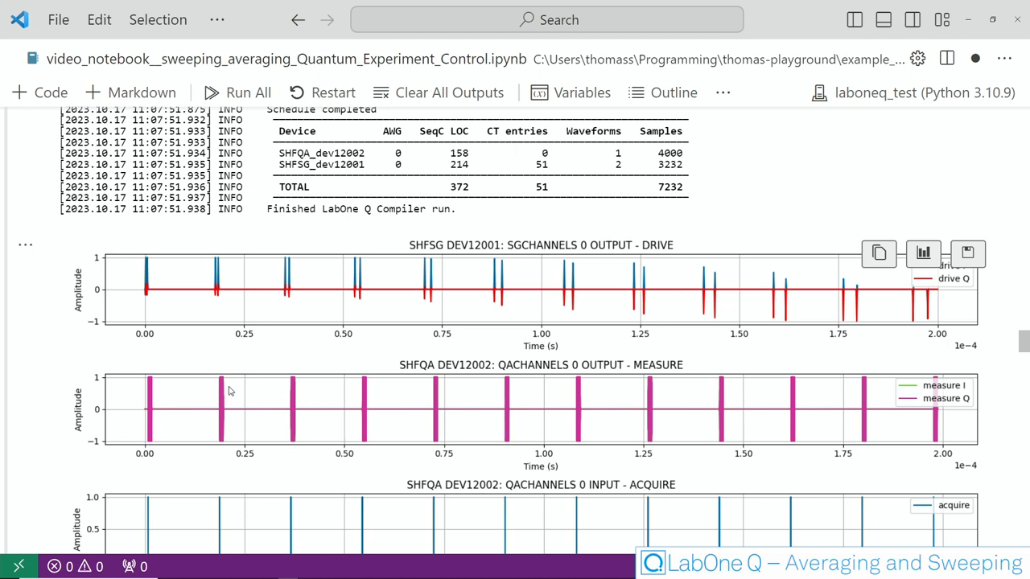
mouse_move(323, 303)
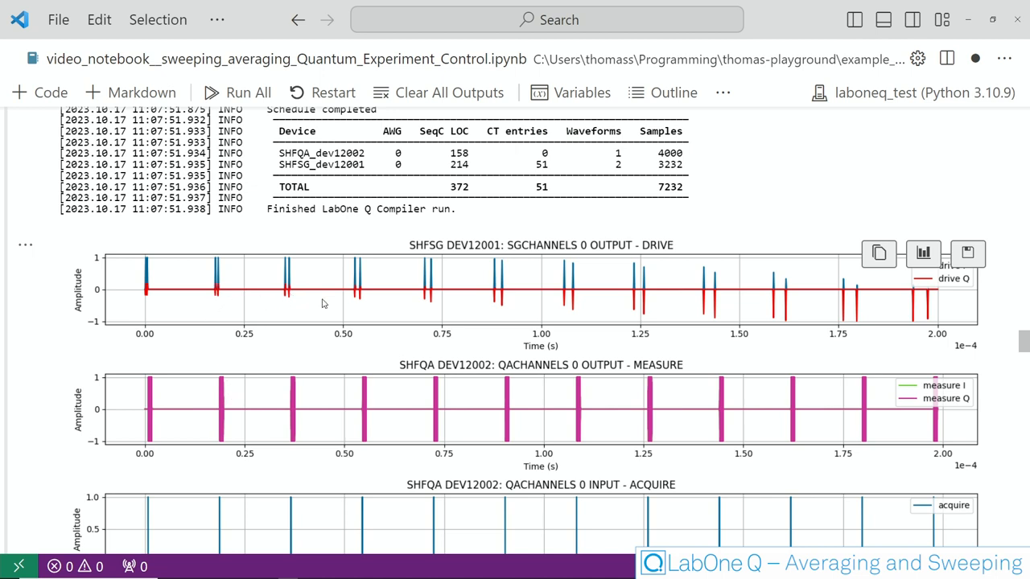
mouse_move(474, 296)
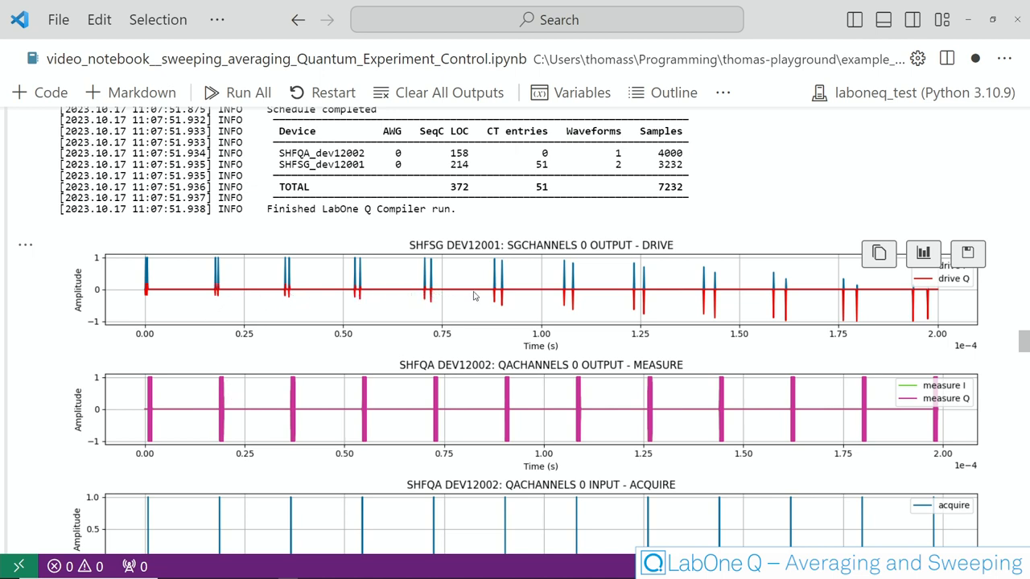
mouse_move(434, 311)
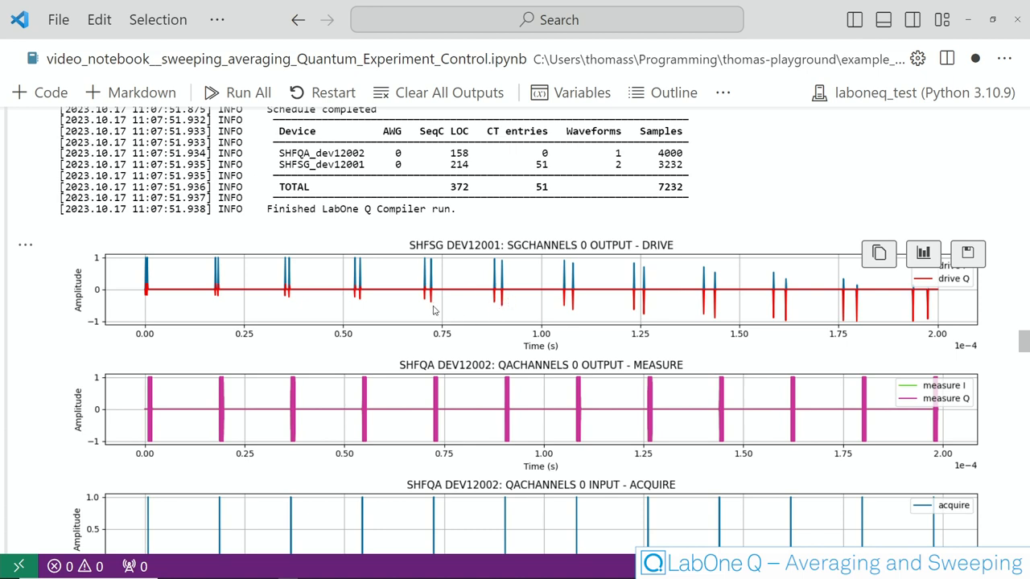
mouse_move(510, 316)
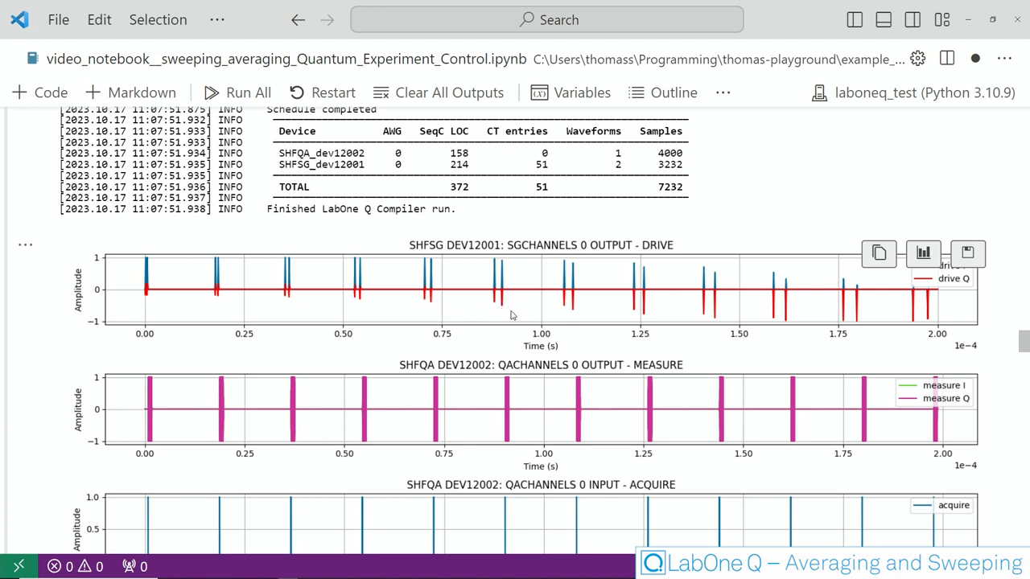
mouse_move(575, 315)
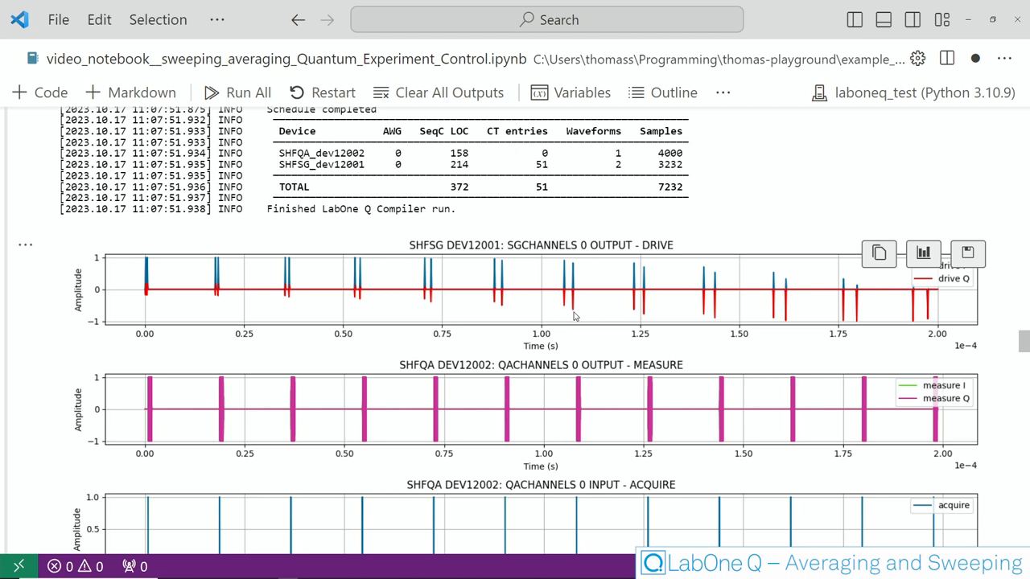
mouse_move(572, 317)
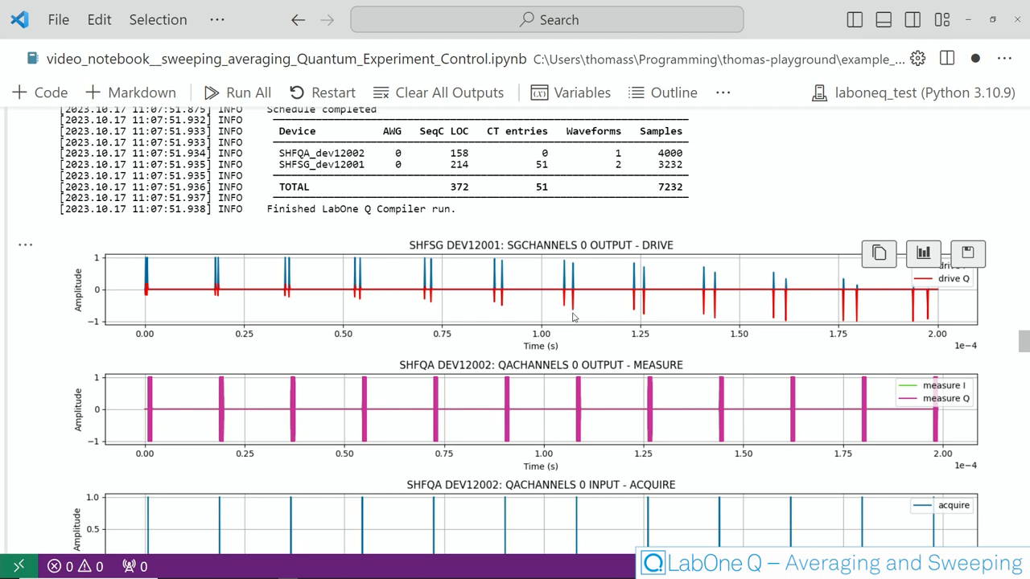
- Run the Nested Sweeps cell defining pulse length and amplitude sweeps and the flux pulse
scroll(down, 3)
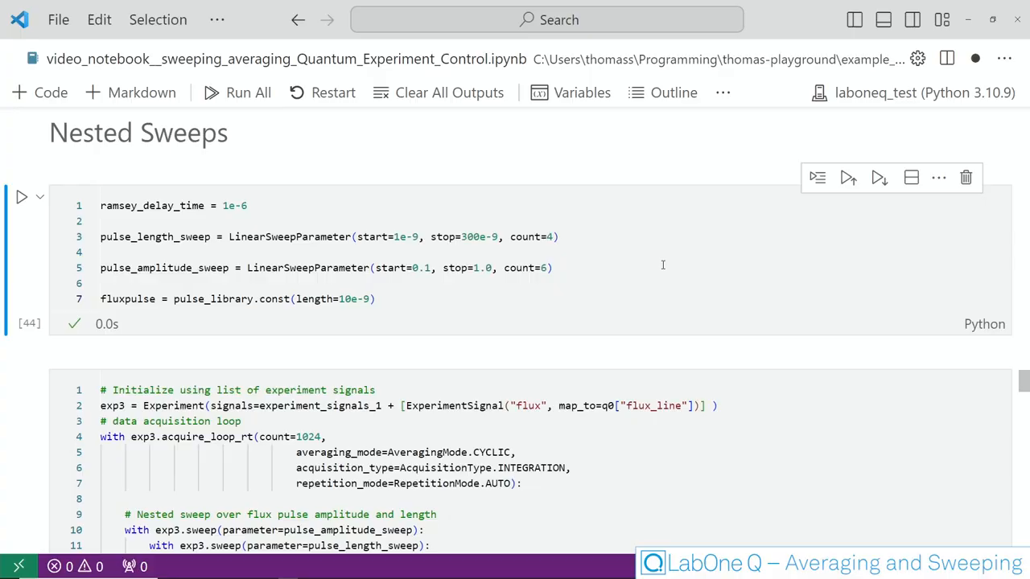
click(322, 221)
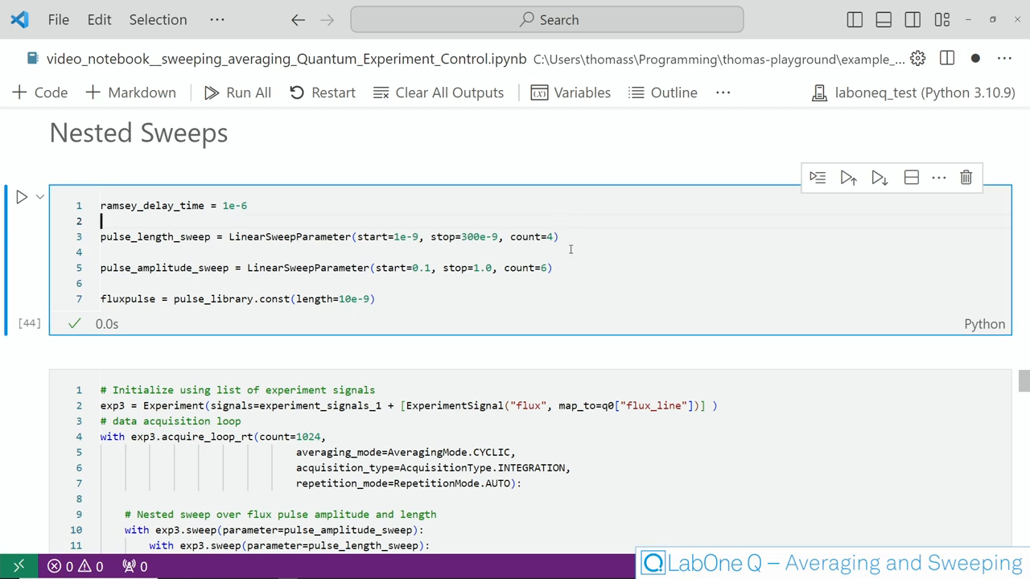
mouse_move(581, 267)
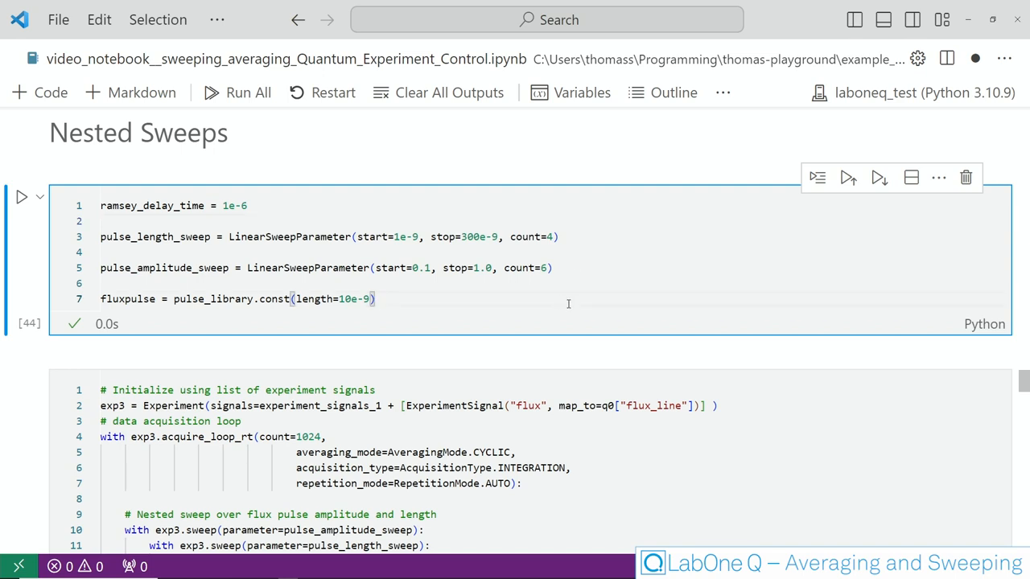
mouse_move(564, 300)
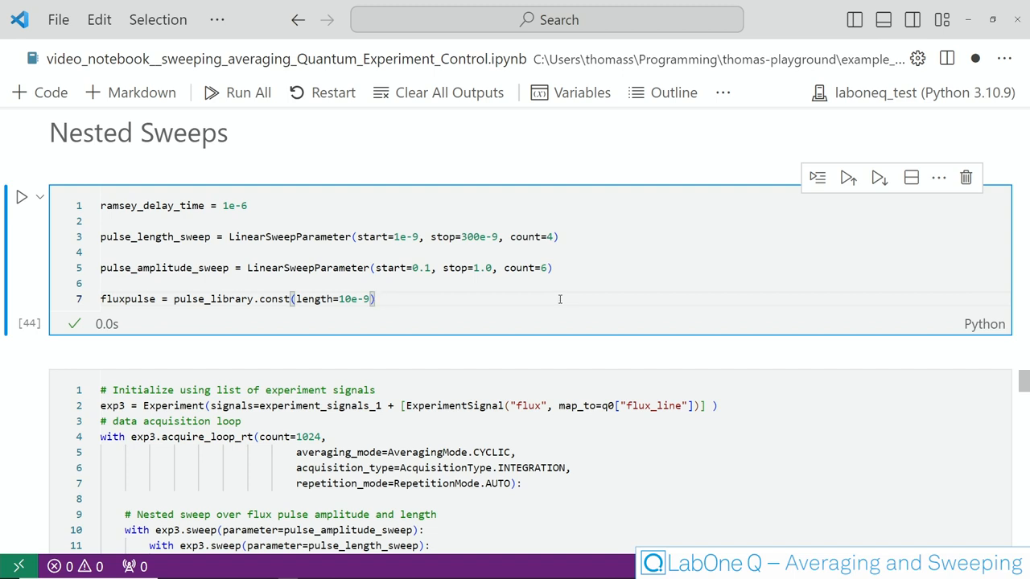
scroll(down, 3)
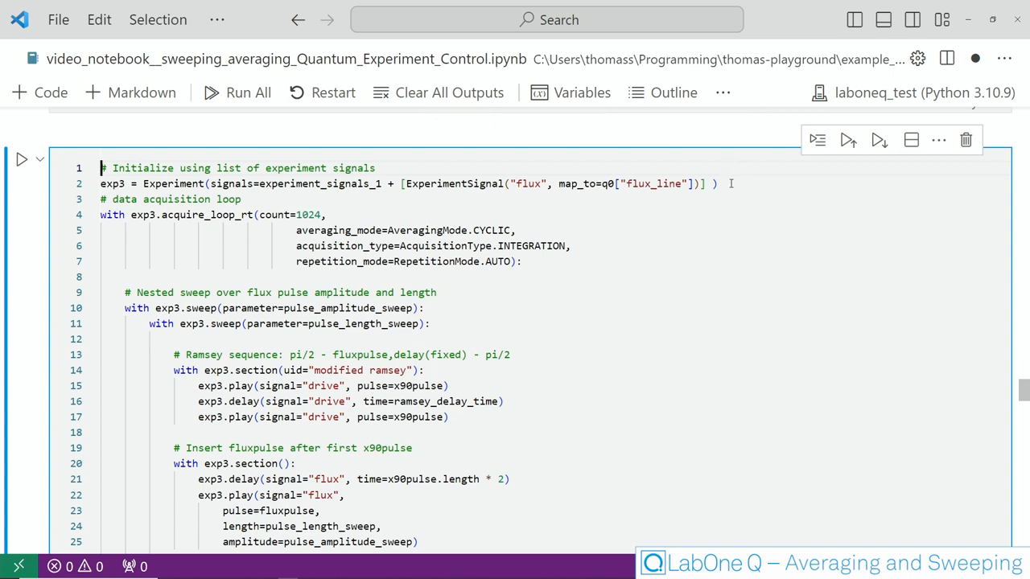
mouse_move(630, 183)
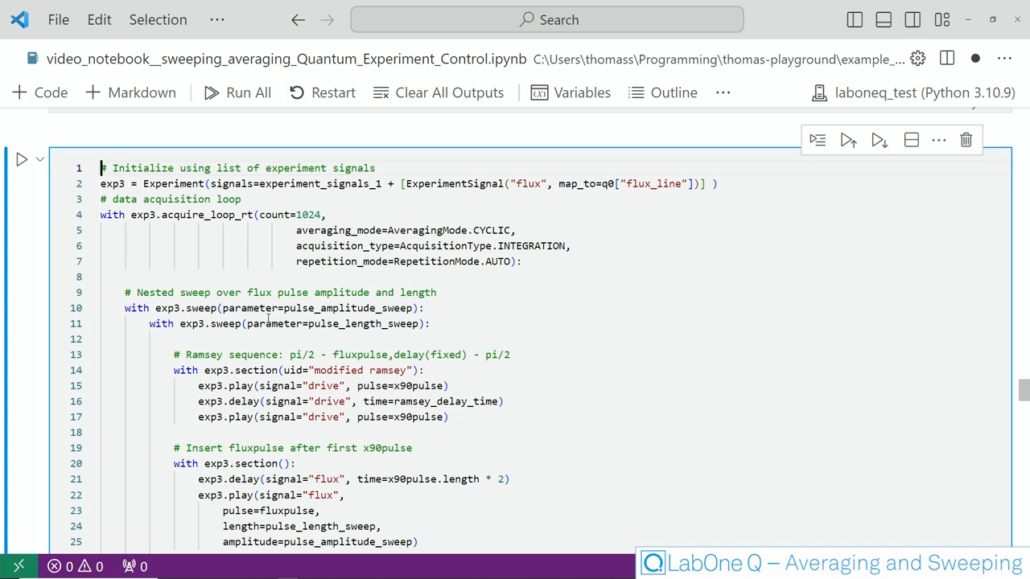
mouse_move(269, 316)
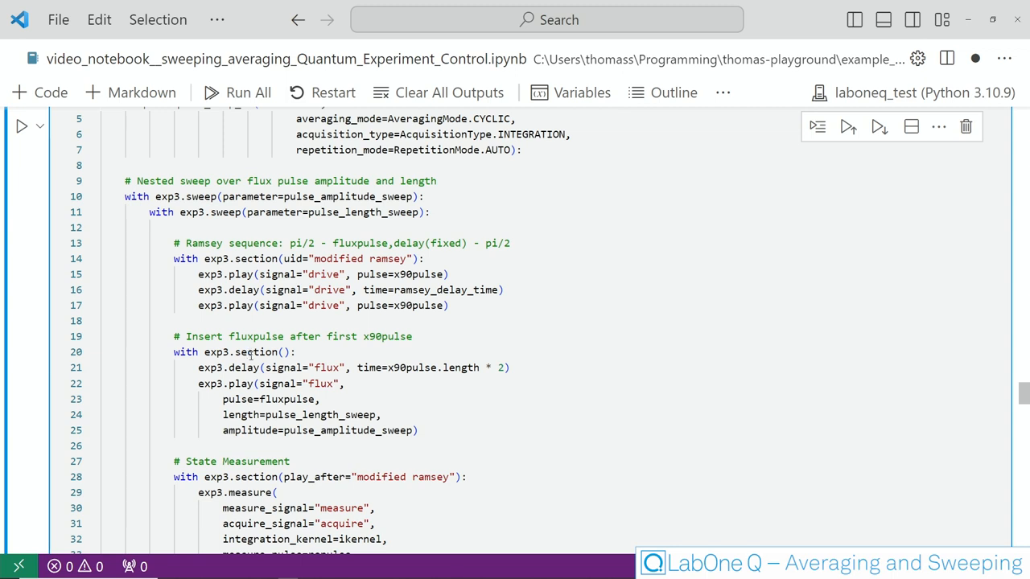
mouse_move(250, 362)
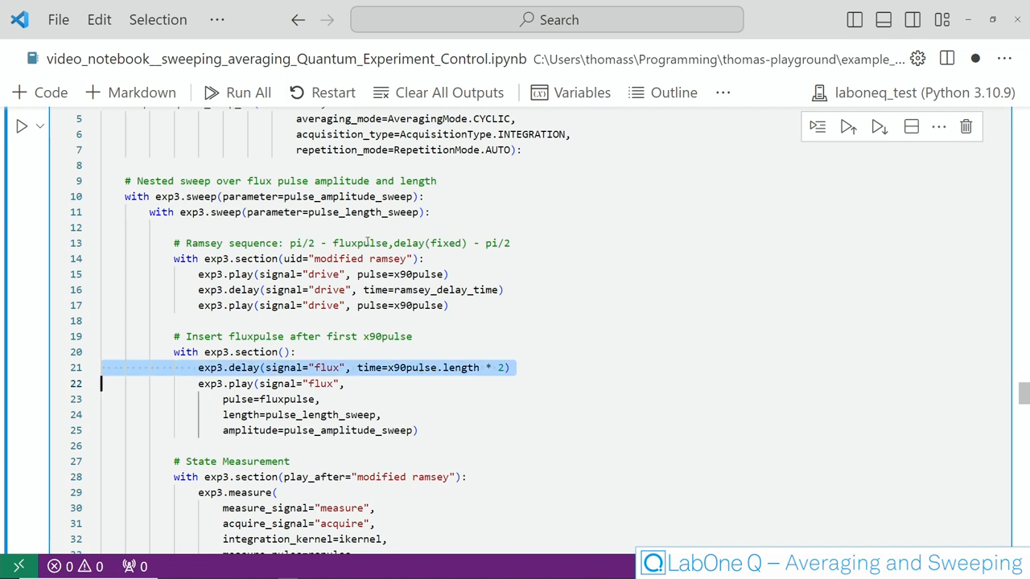
mouse_move(658, 327)
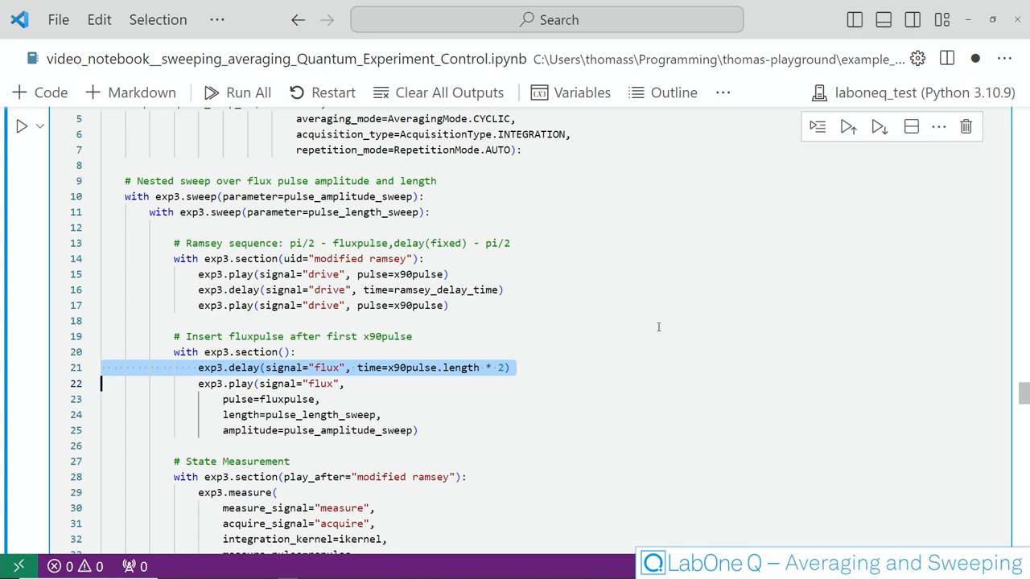
- Simulate compiled_exp_ramsey3 for 6e-6 s and view its flux pulses stepping up
scroll(down, 3)
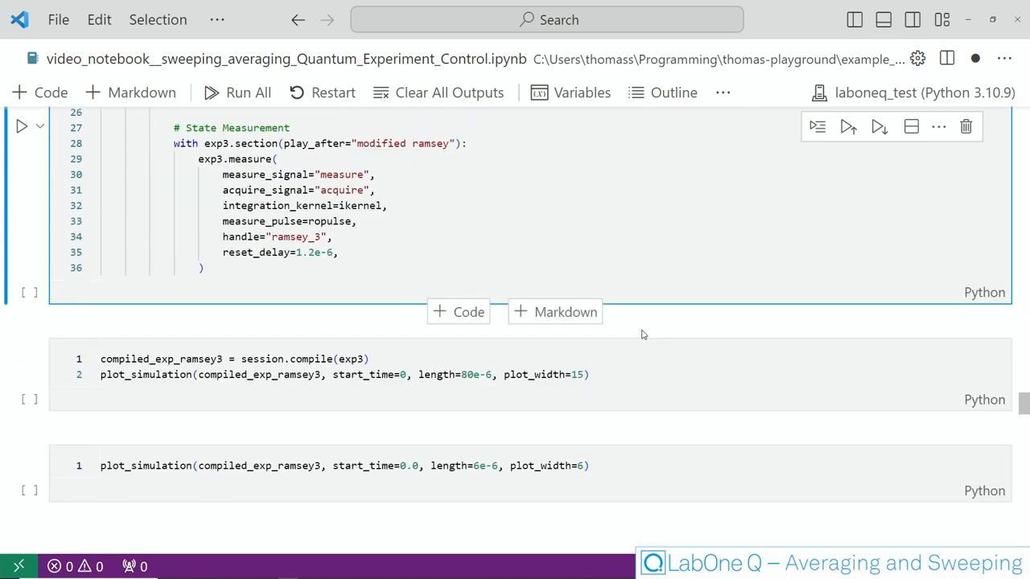
click(236, 91)
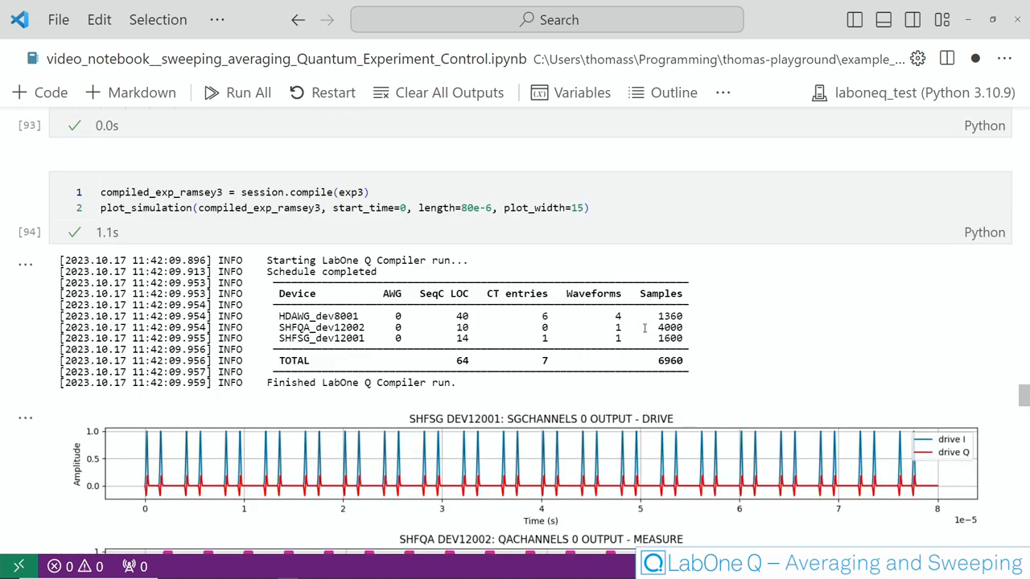
scroll(down, 3)
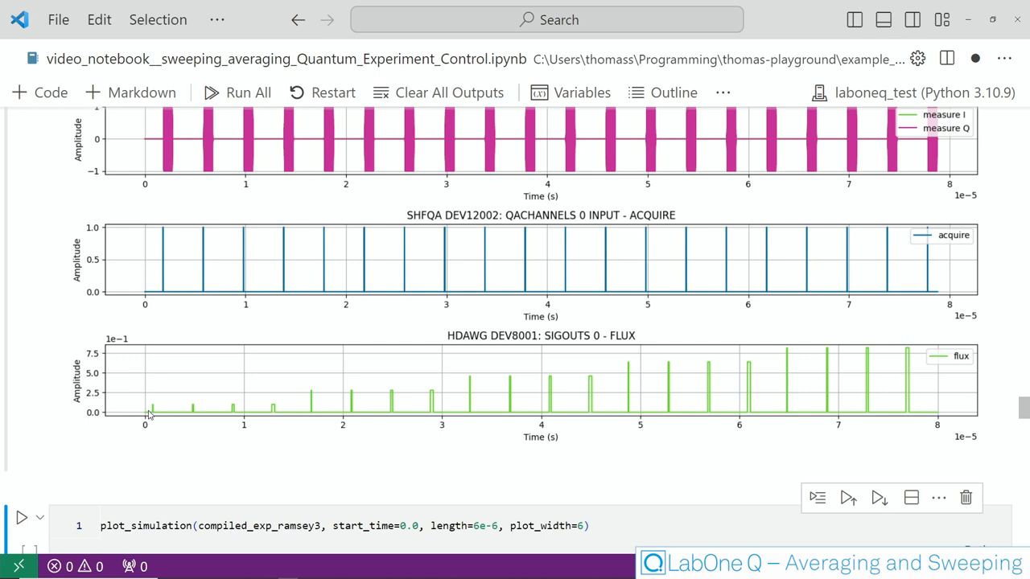
mouse_move(253, 416)
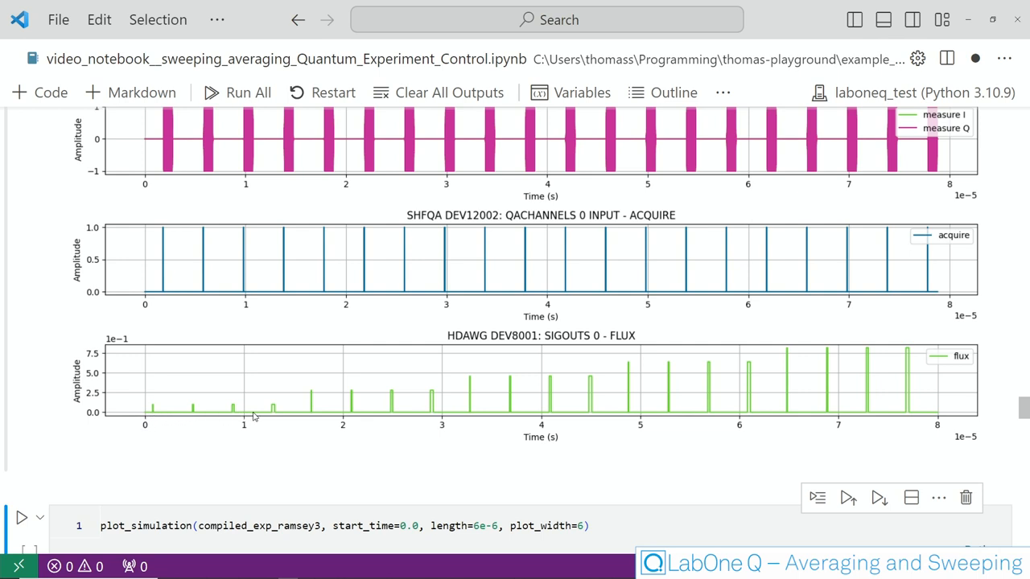
mouse_move(274, 412)
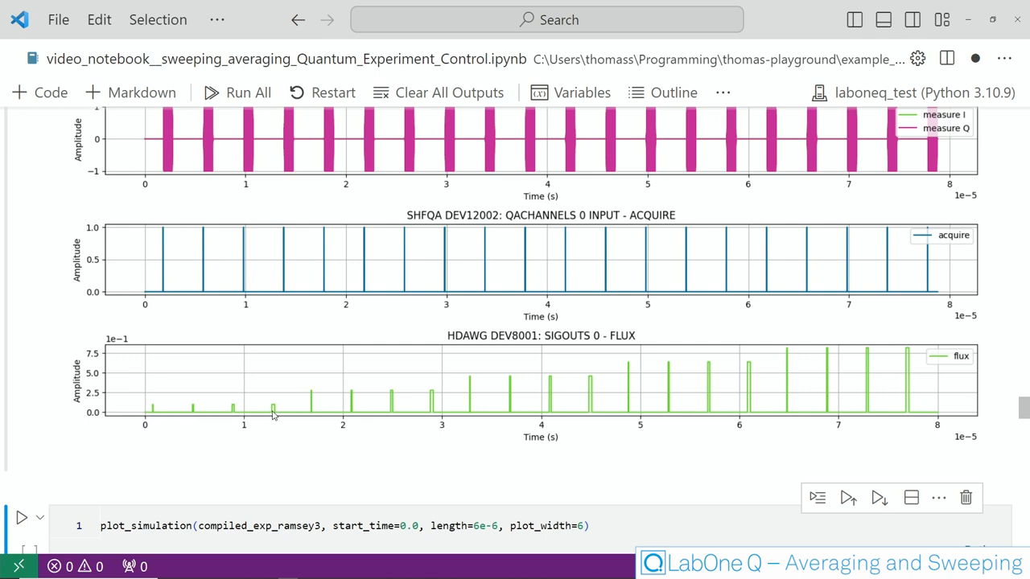
mouse_move(312, 410)
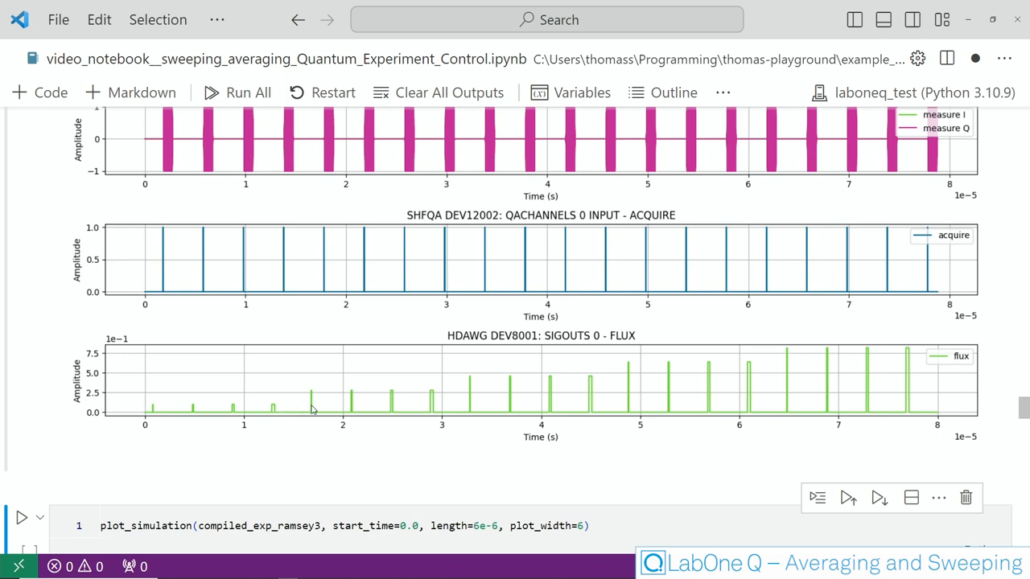
mouse_move(313, 397)
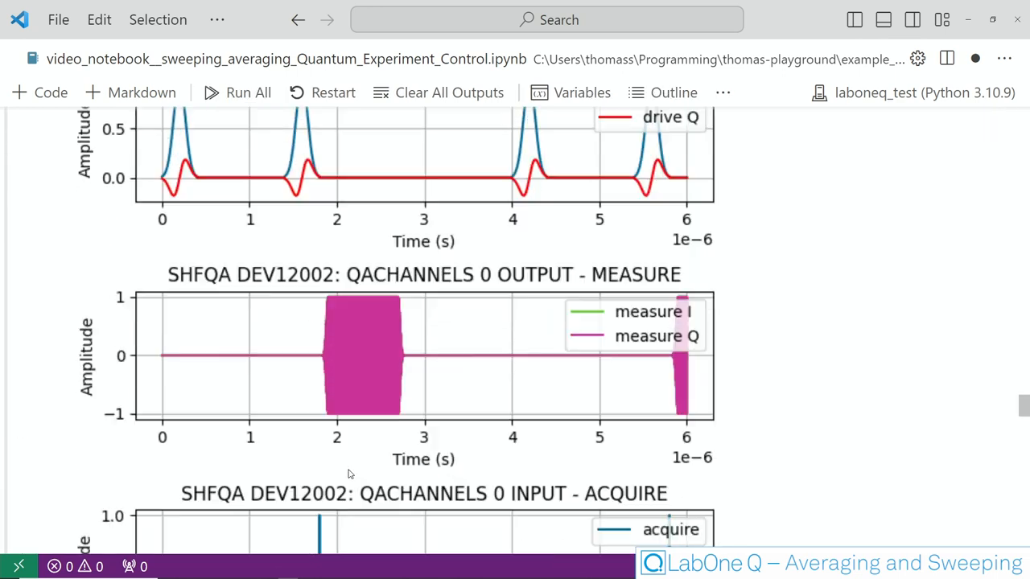
scroll(down, 3)
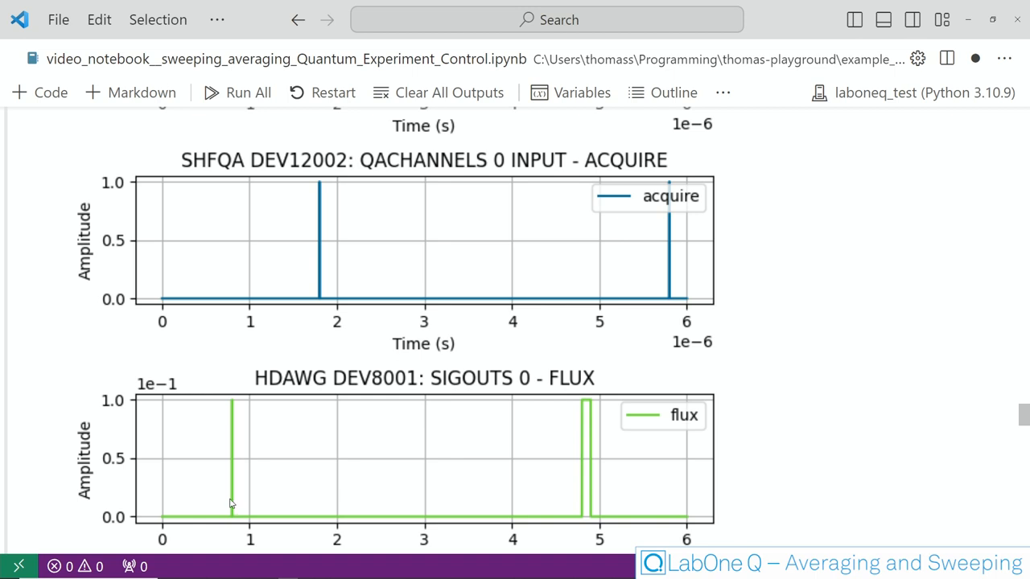
scroll(down, 3)
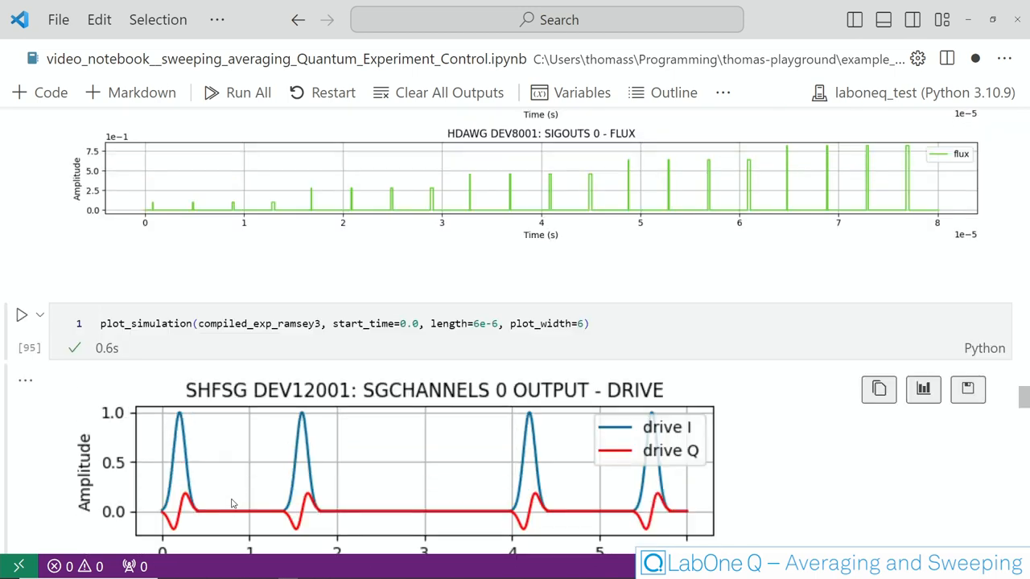
scroll(down, 3)
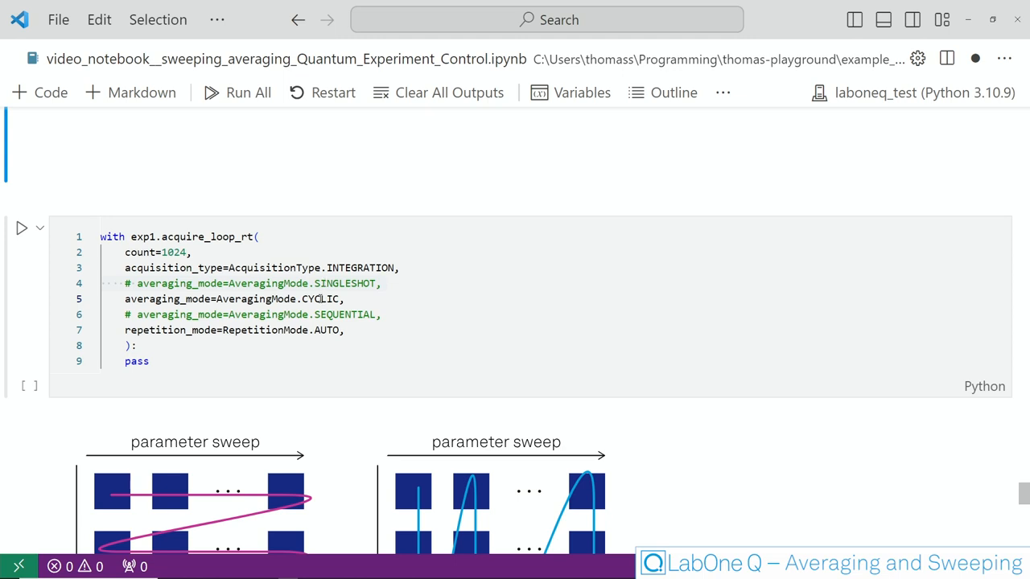
- Scroll down to the Cyclic Averaging versus Sequential Averaging diagram
scroll(down, 3)
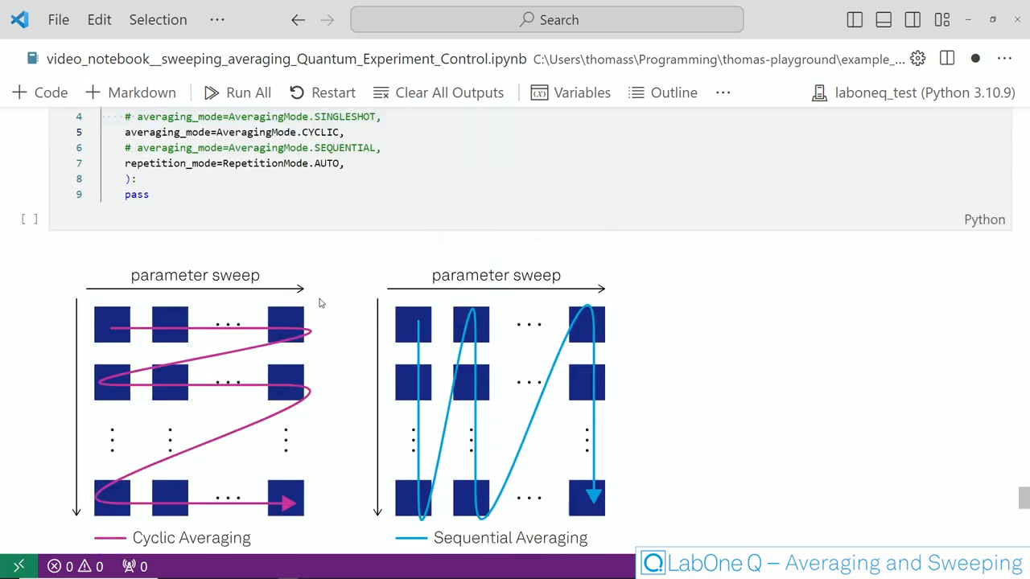
mouse_move(278, 321)
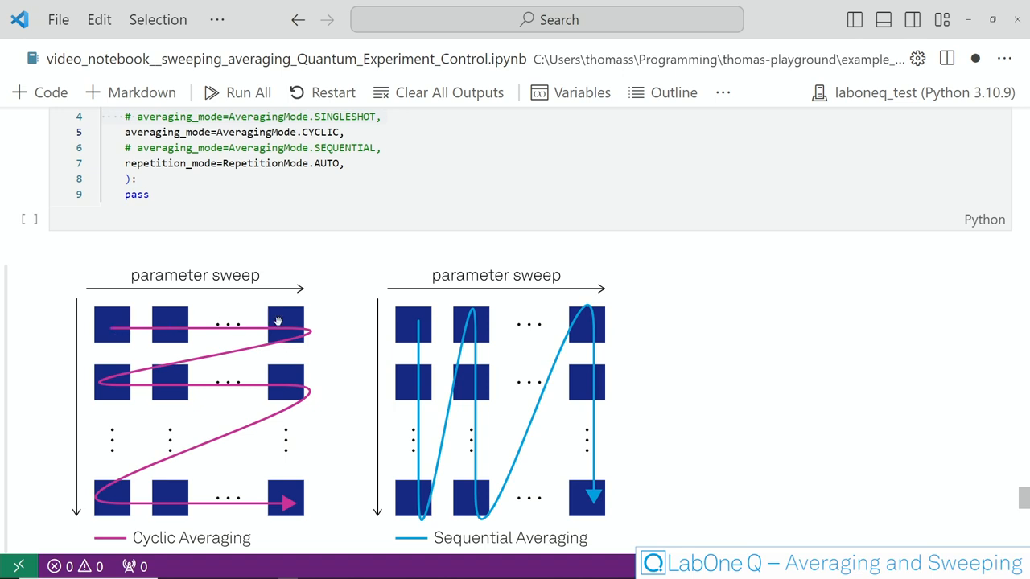
mouse_move(239, 358)
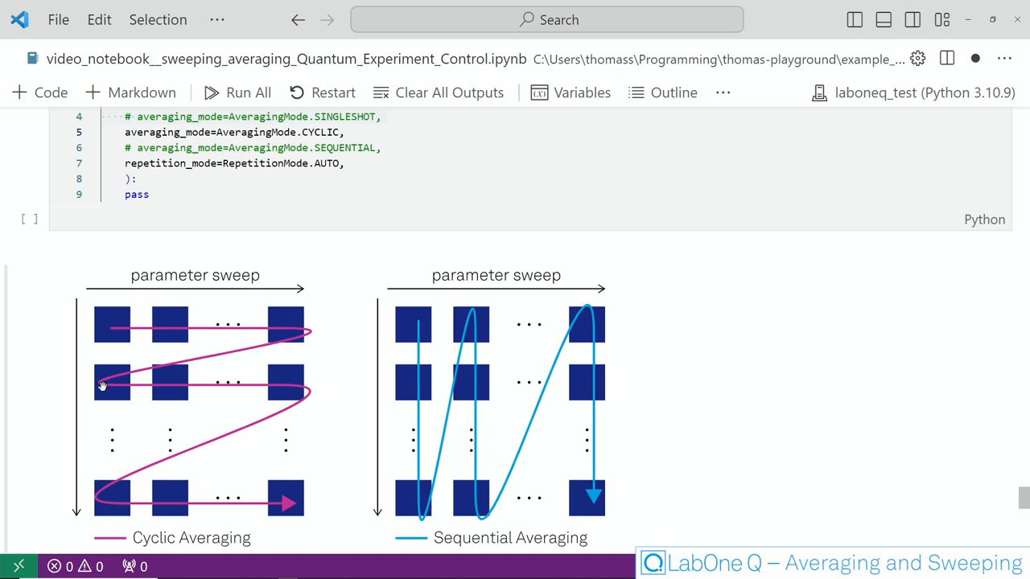
mouse_move(490, 277)
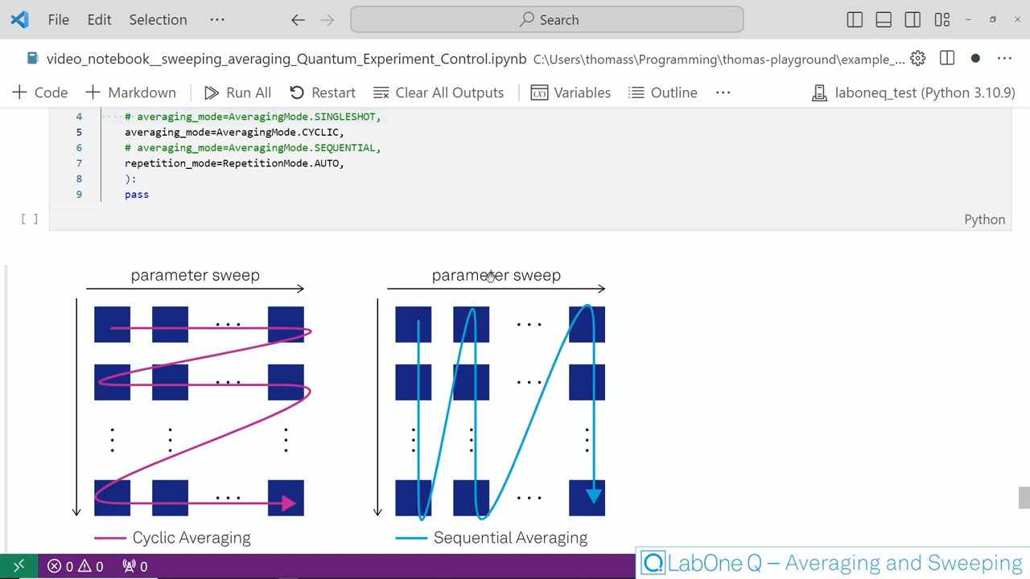
mouse_move(419, 329)
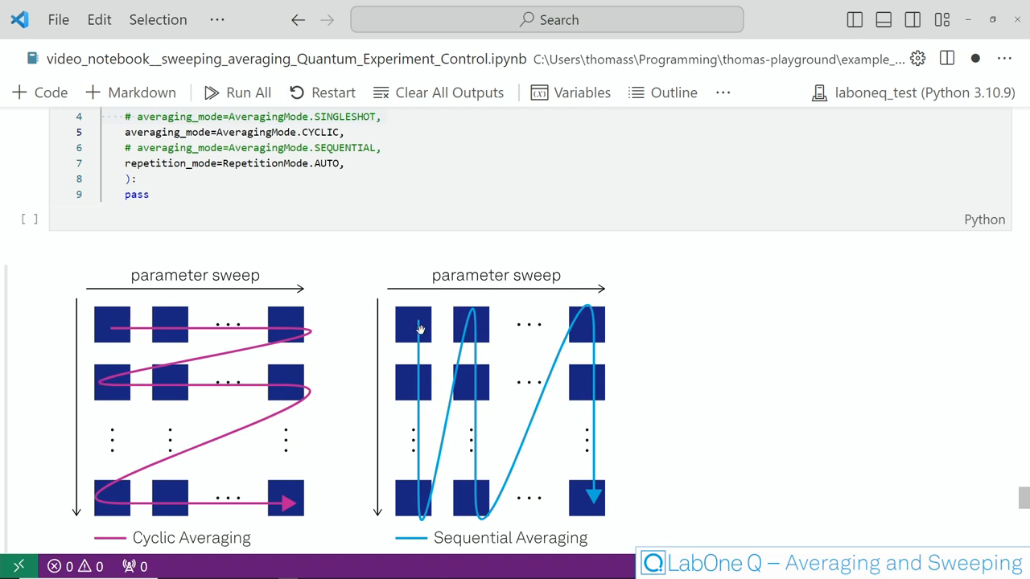
mouse_move(416, 406)
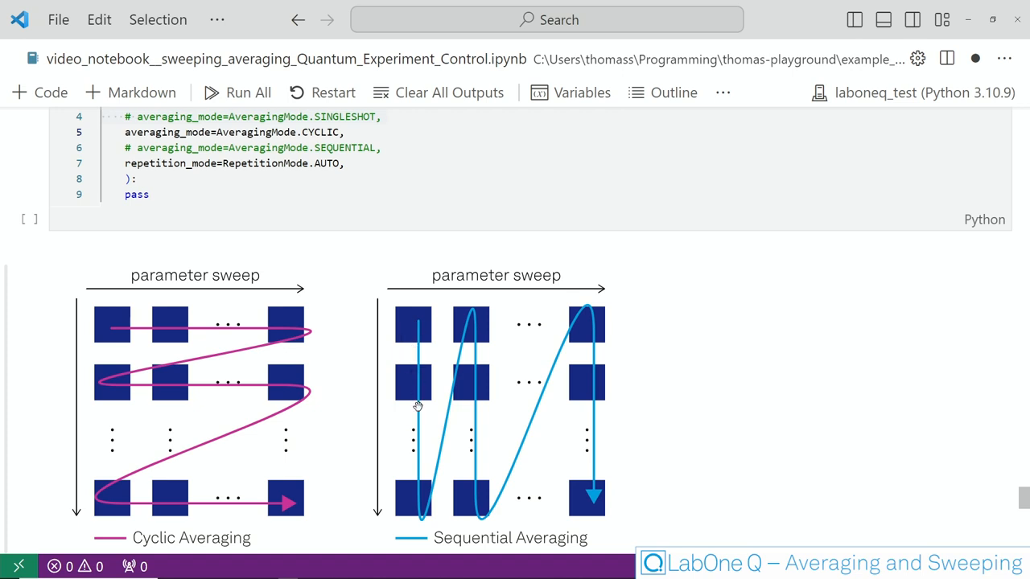
mouse_move(399, 521)
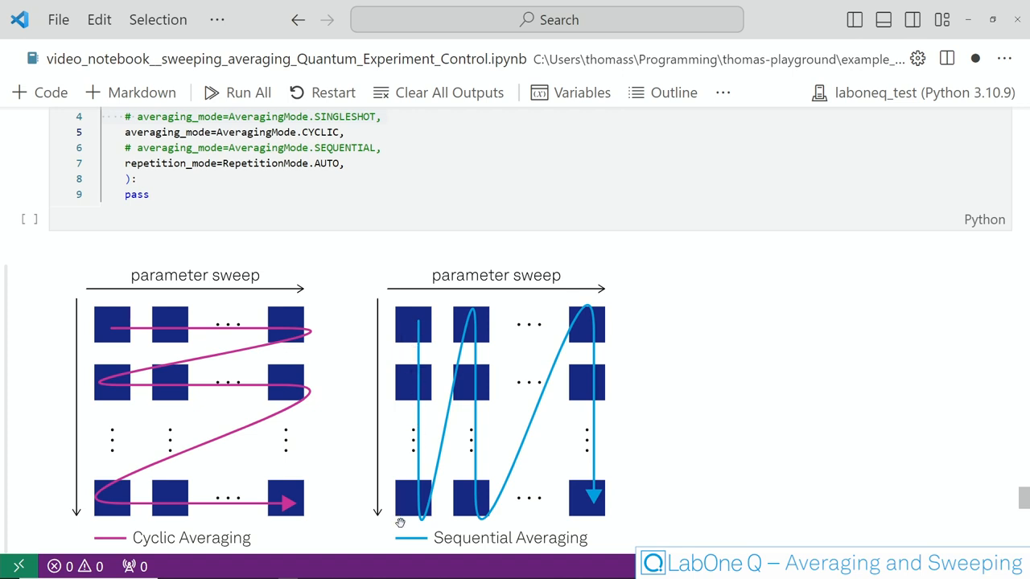
mouse_move(408, 528)
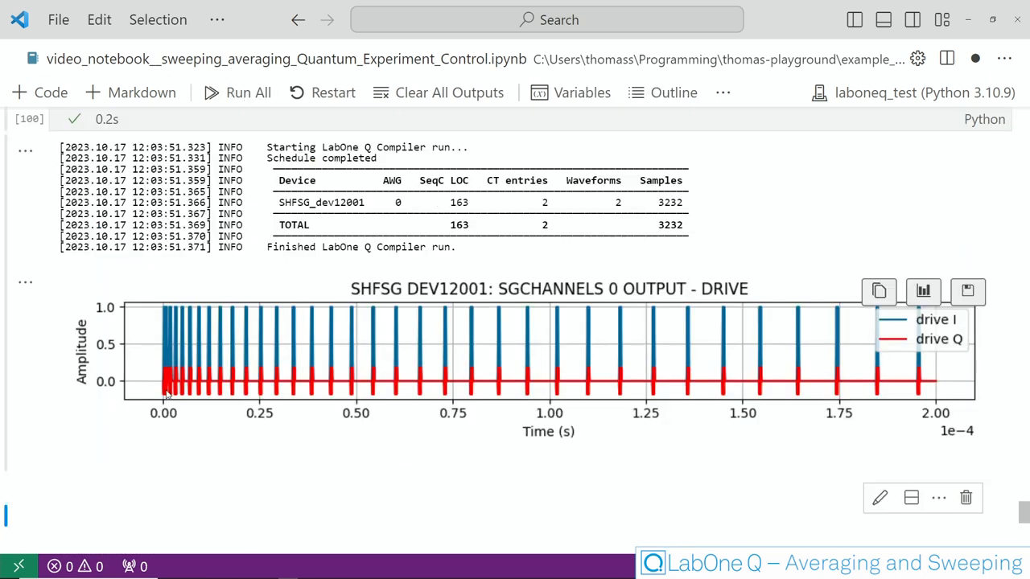
mouse_move(216, 395)
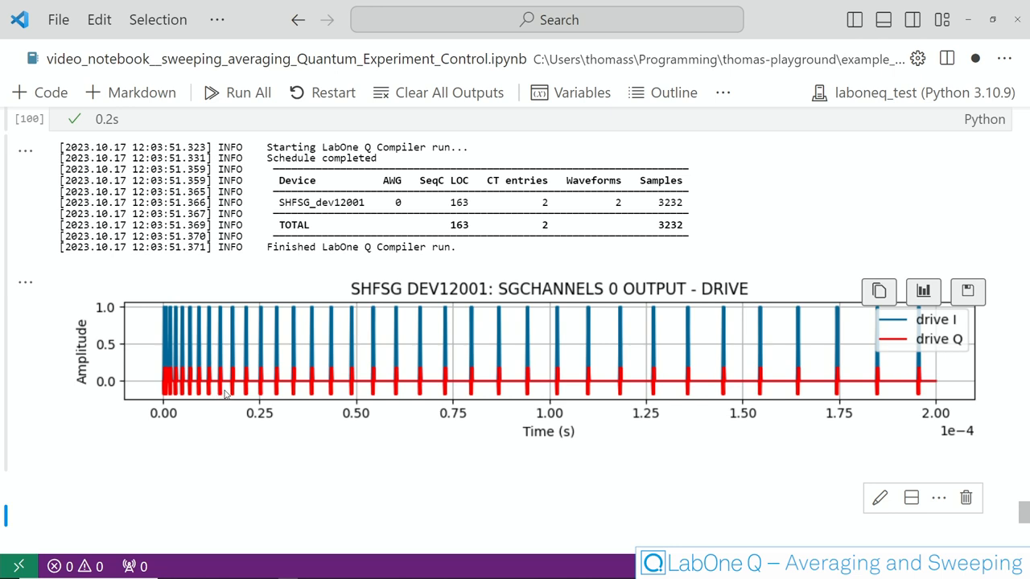
mouse_move(230, 386)
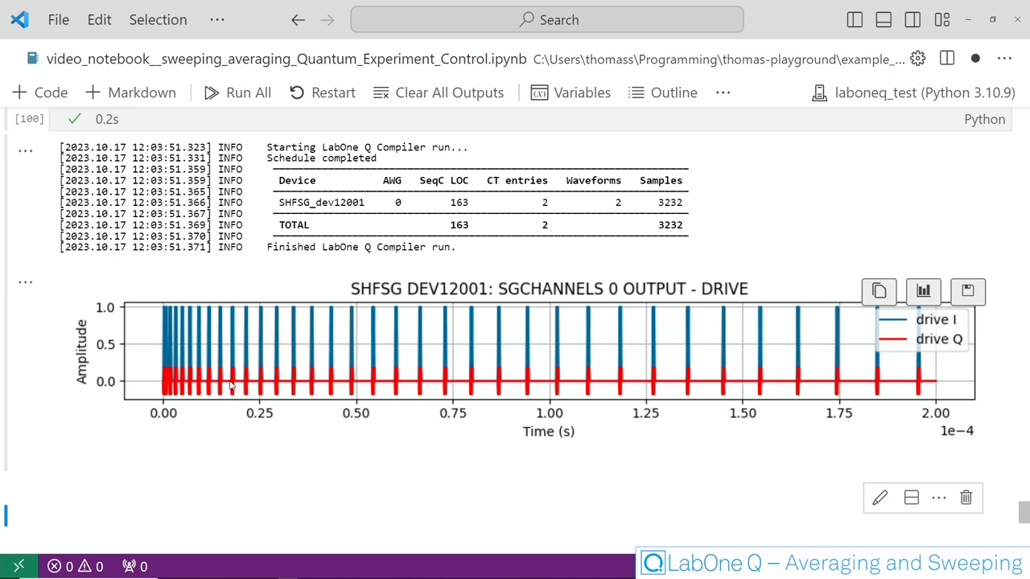
mouse_move(224, 389)
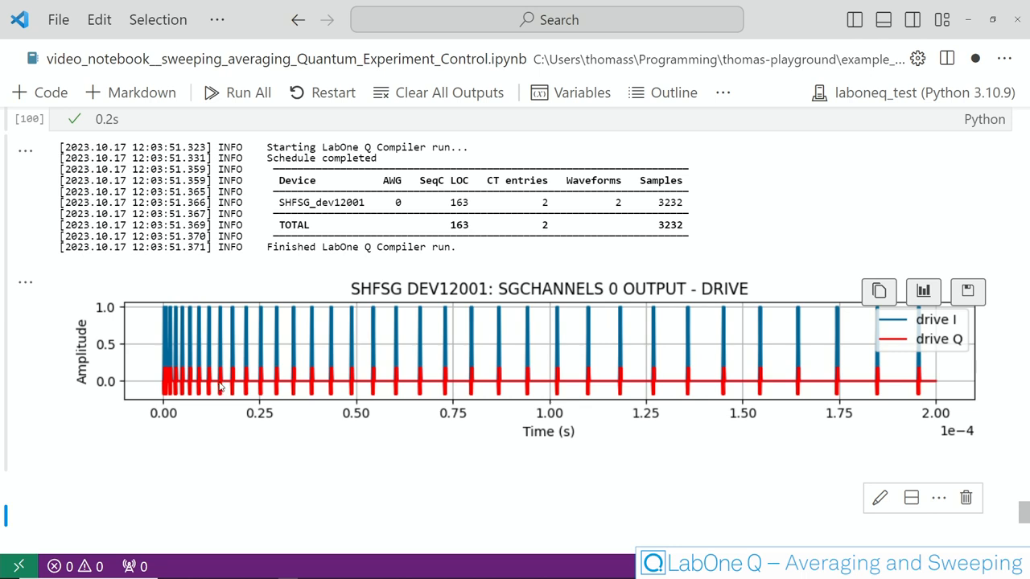
mouse_move(422, 380)
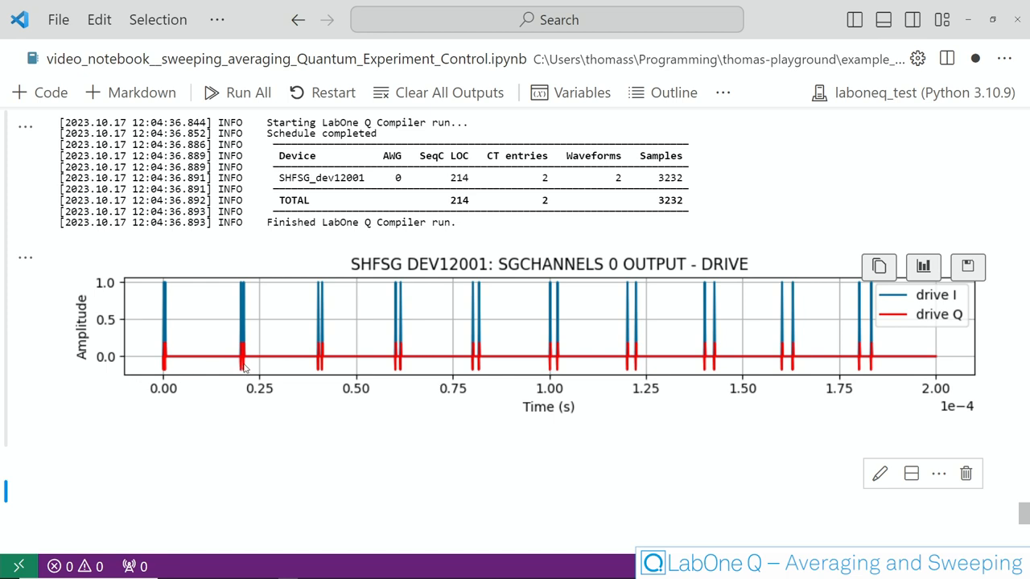
mouse_move(243, 368)
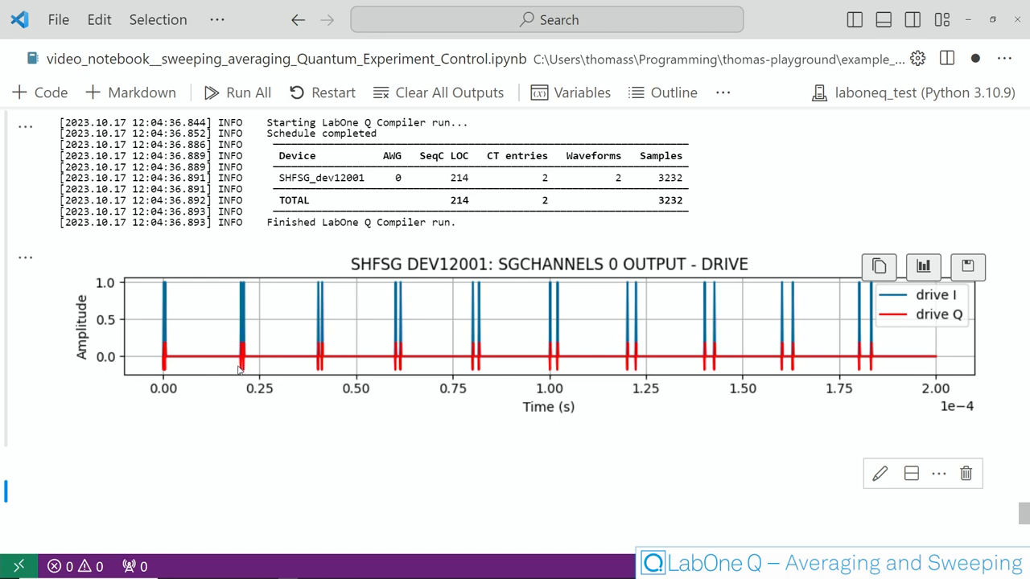
mouse_move(316, 366)
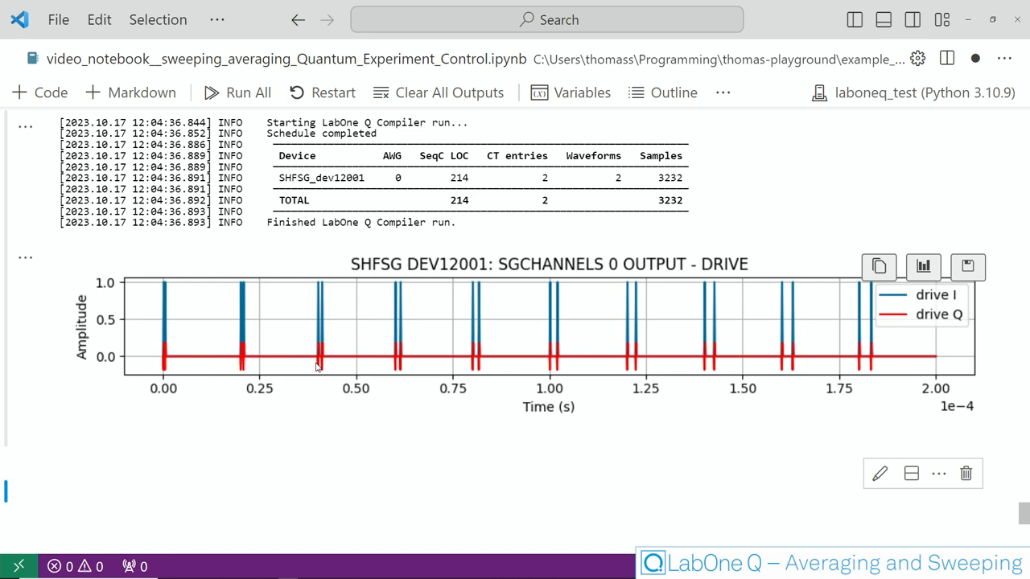
mouse_move(979, 383)
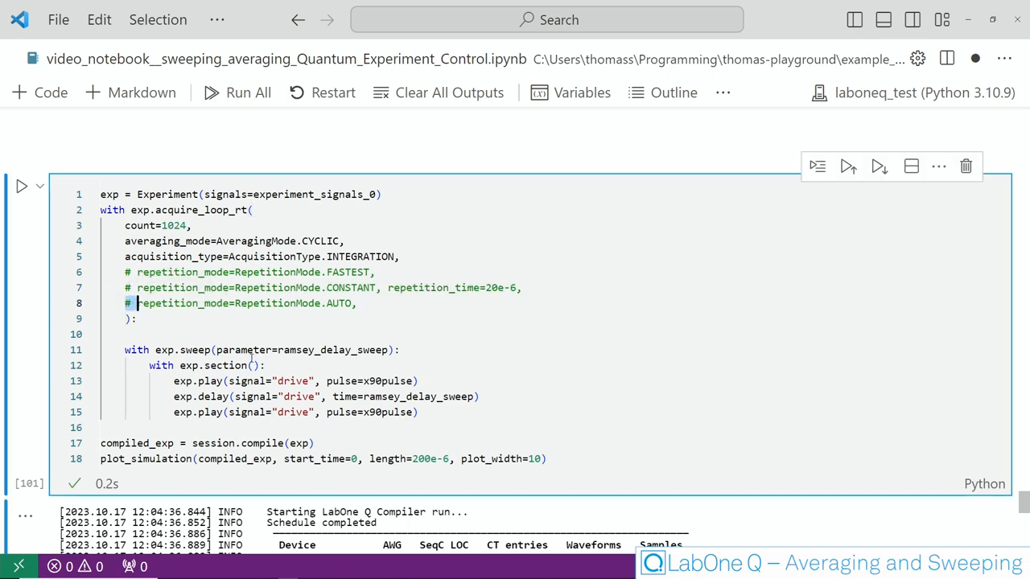
- Switch the Ramsey experiment to repetition_mode=RepetitionMode.AUTO by editing the commented line
key(Backspace)
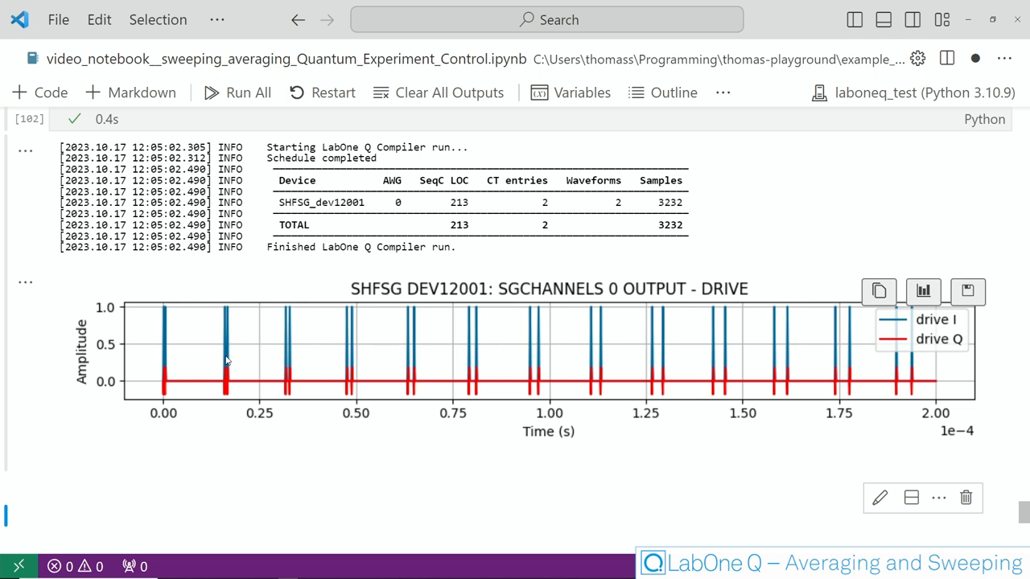
mouse_move(226, 362)
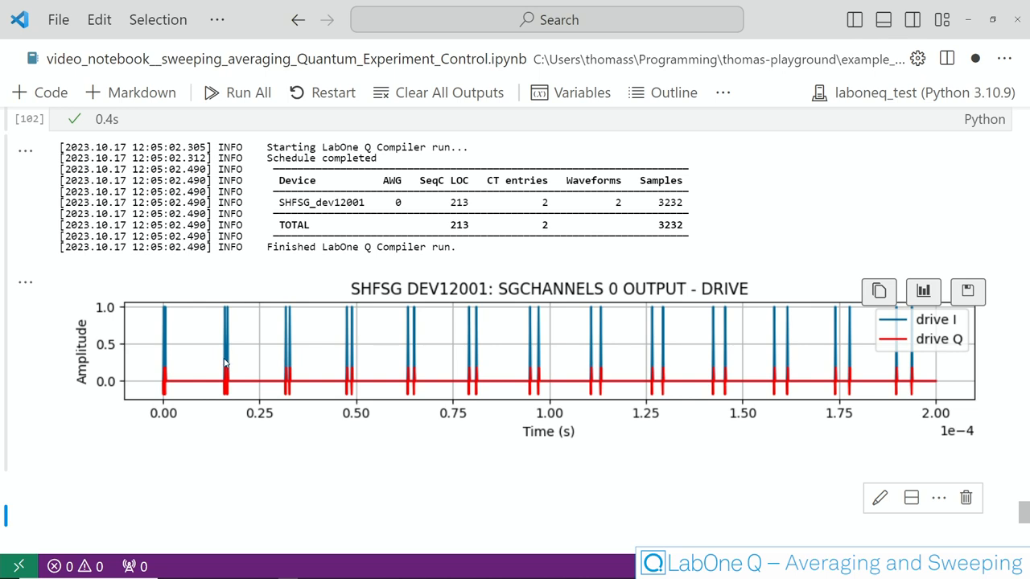